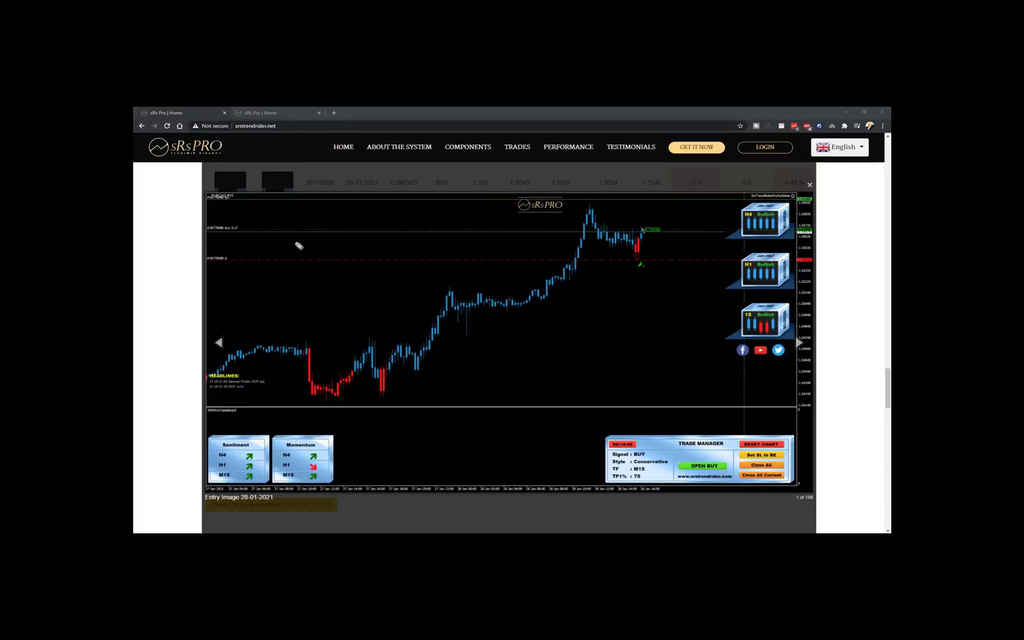
# Close the enlarged EURCAD 28-01-2021 entry chart to return to the trades table.
pyautogui.click(809, 184)
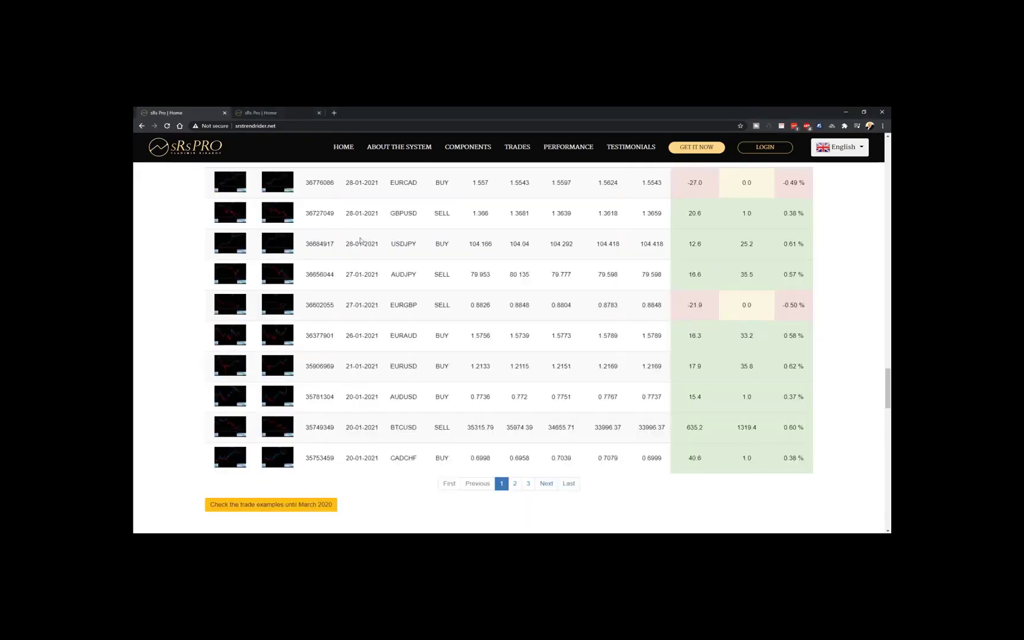
pyautogui.moveTo(356, 324)
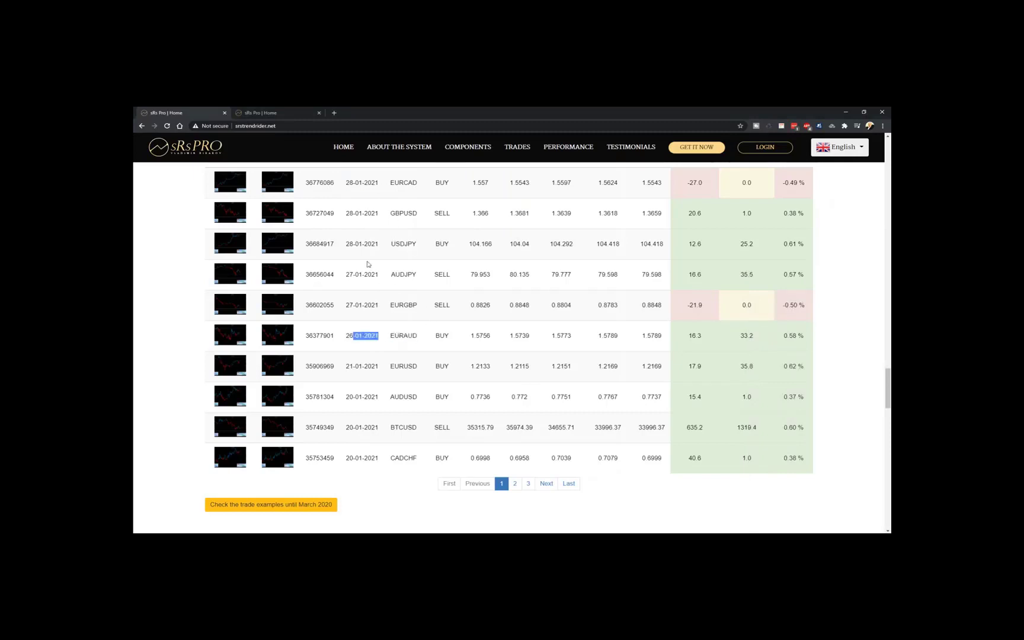
pyautogui.moveTo(243, 187)
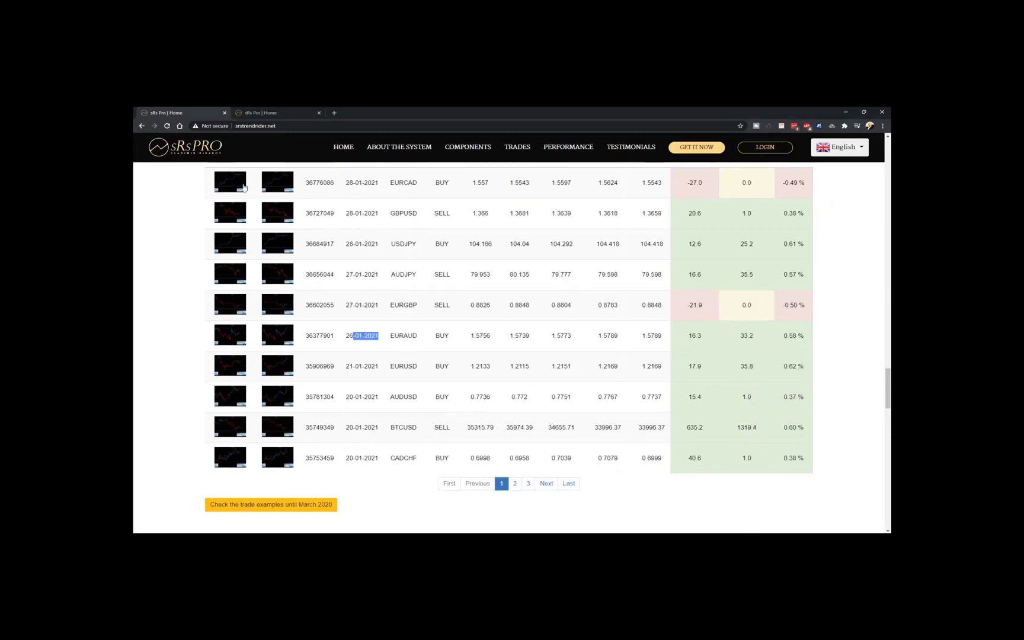
# Open the EURCAD 28-01-2021 entry chart and sketch on its sentiment, momentum and trend panels.
pyautogui.click(229, 182)
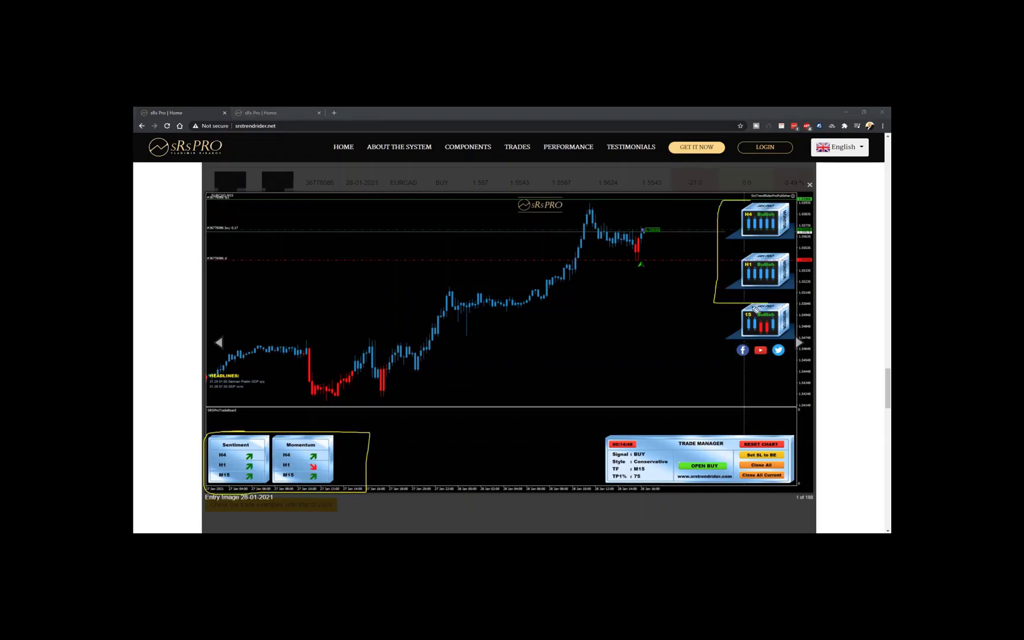
pyautogui.moveTo(408, 333)
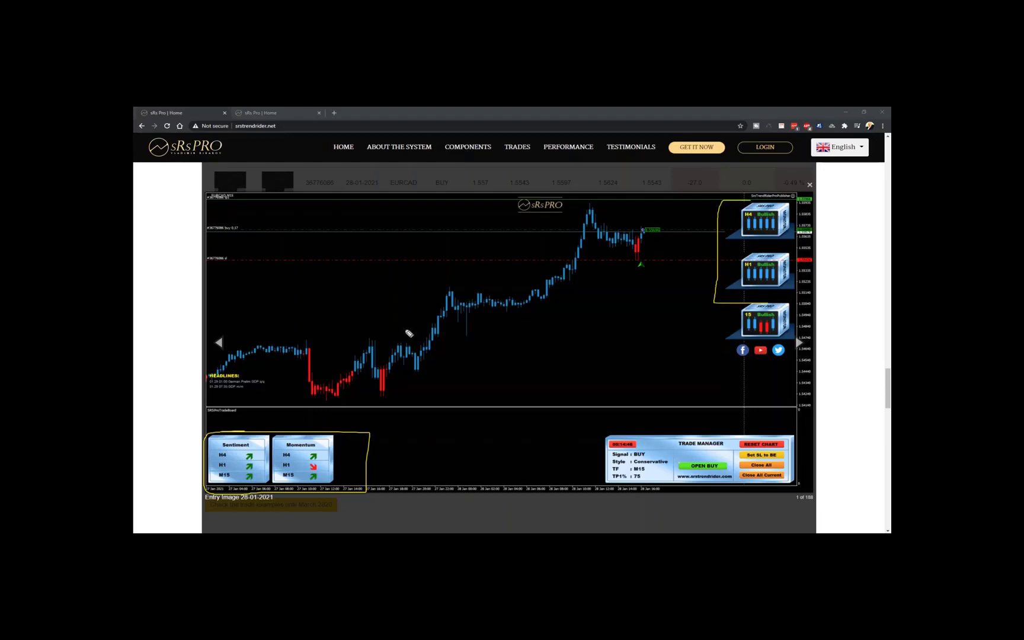
pyautogui.moveTo(260, 456)
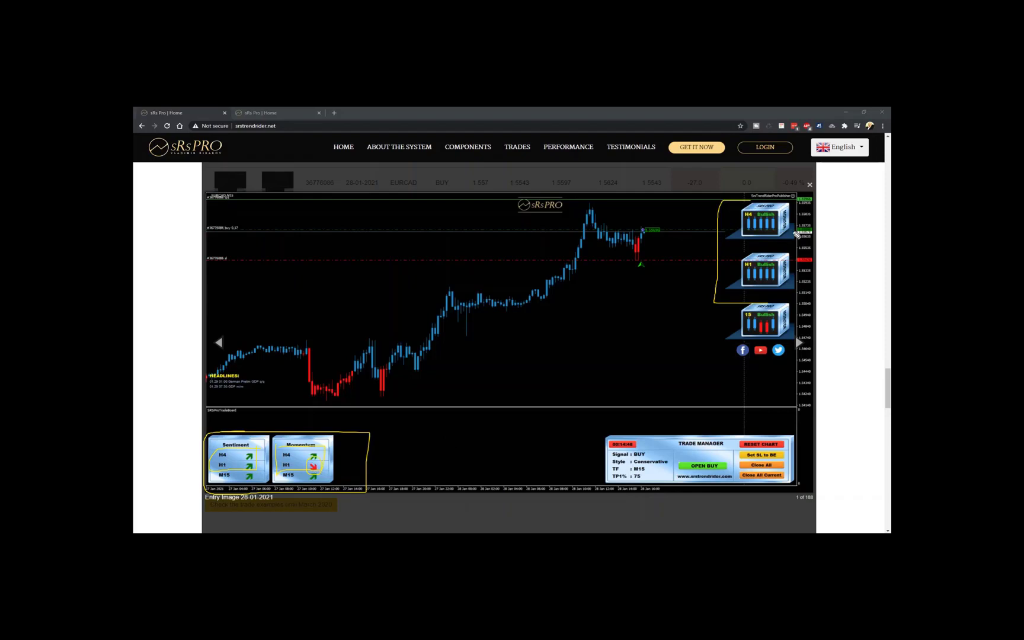
pyautogui.moveTo(503, 382)
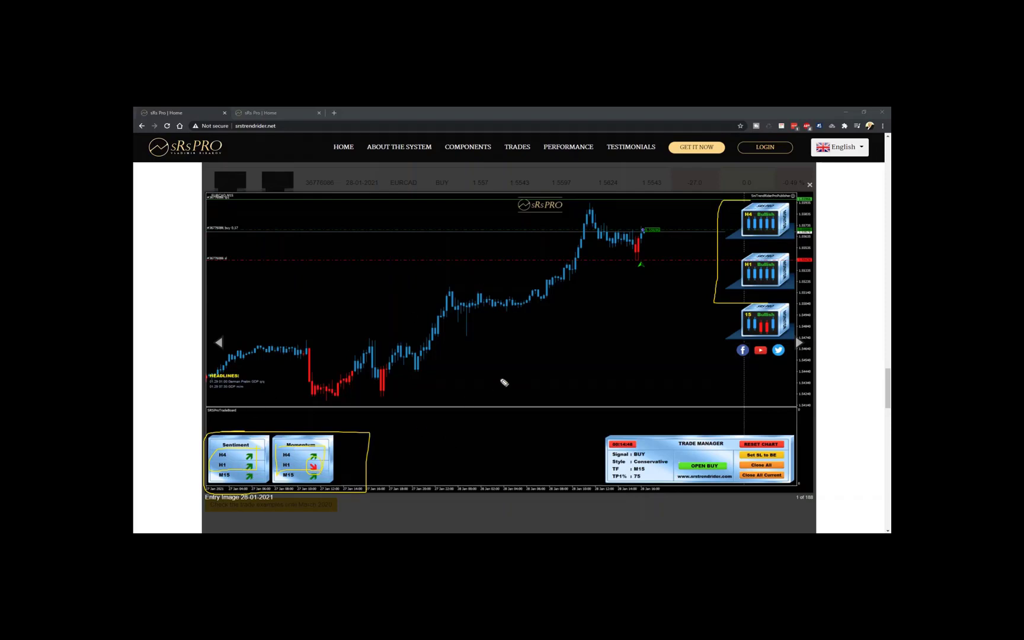
pyautogui.moveTo(614, 364); pyautogui.dragTo(626, 313)
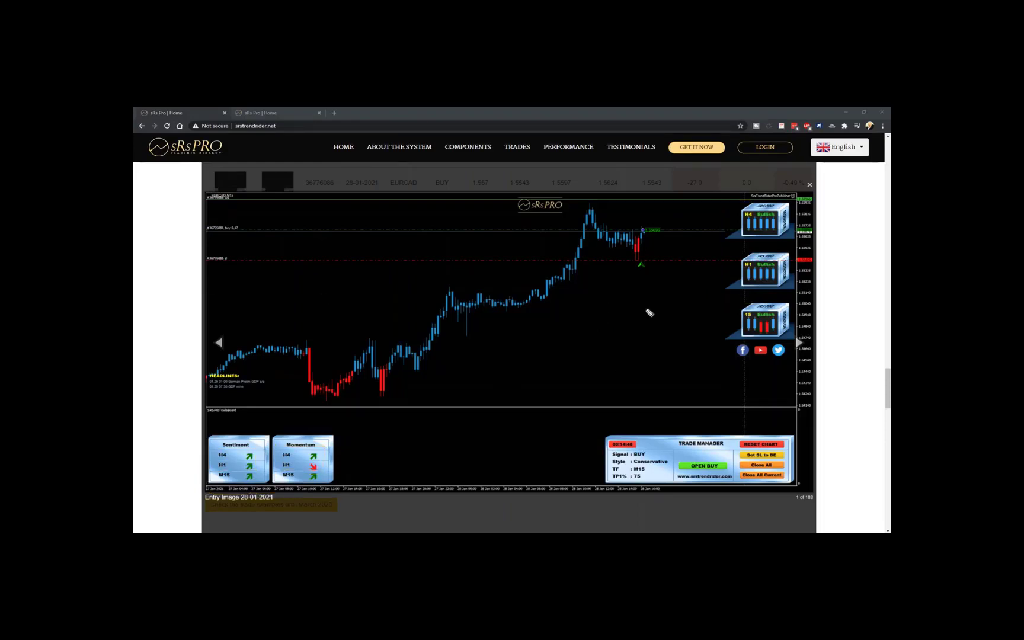
pyautogui.moveTo(585, 205)
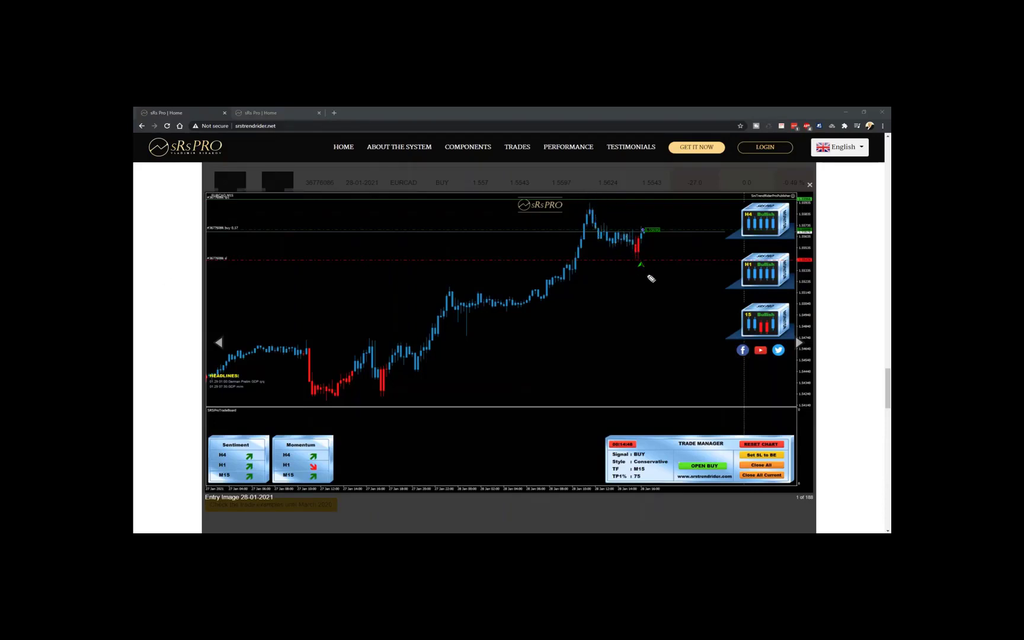
pyautogui.moveTo(613, 244)
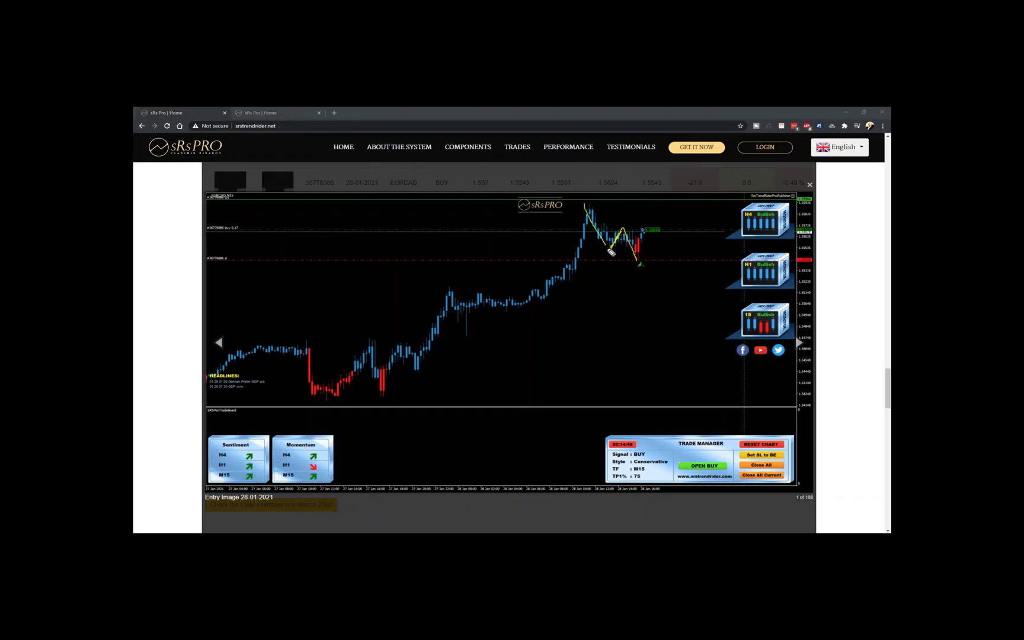
pyautogui.moveTo(270, 343)
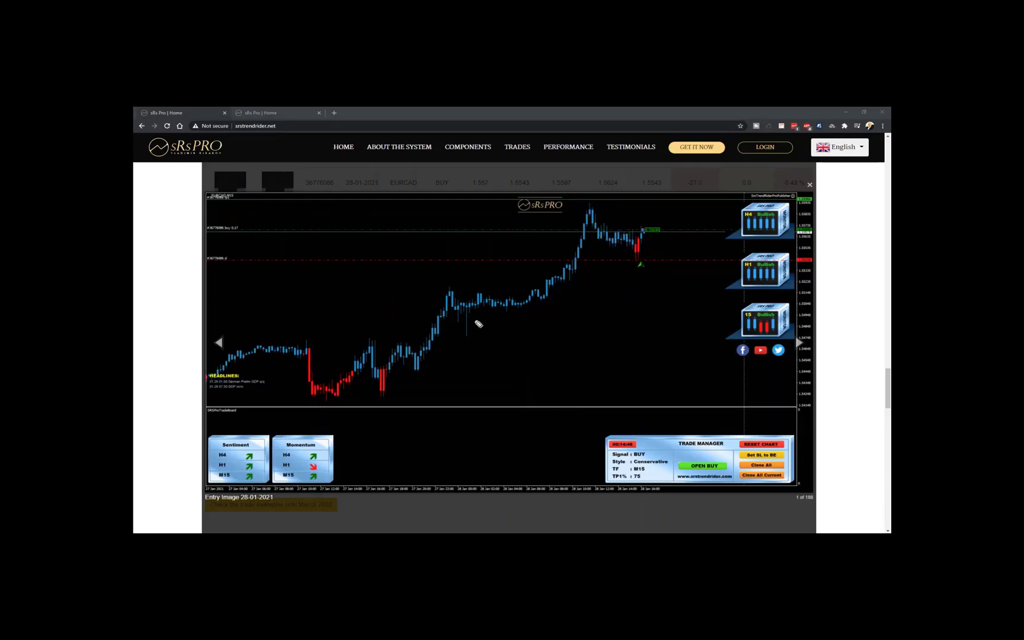
pyautogui.moveTo(516, 377)
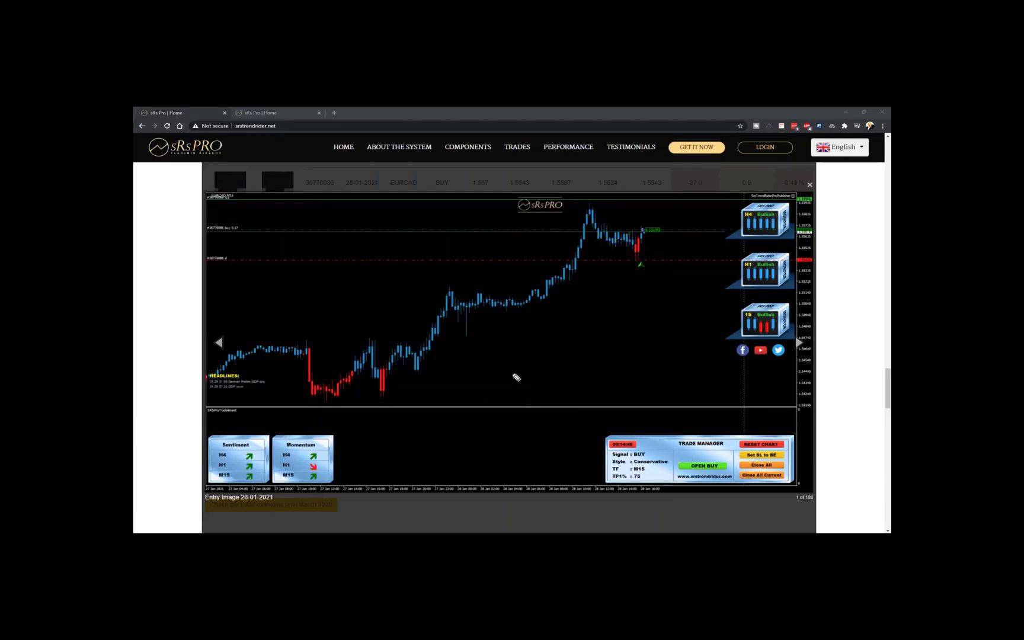
pyautogui.moveTo(322, 403); pyautogui.dragTo(384, 387)
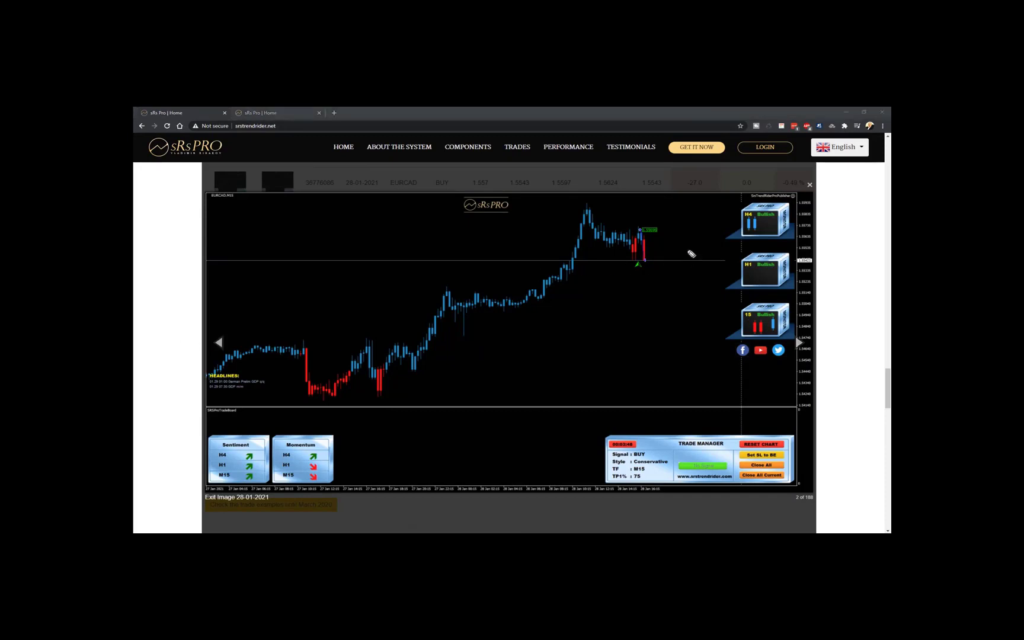
# Sketch yellow lines over the final price move on the EURCAD exit chart.
pyautogui.moveTo(573, 196); pyautogui.dragTo(715, 280)
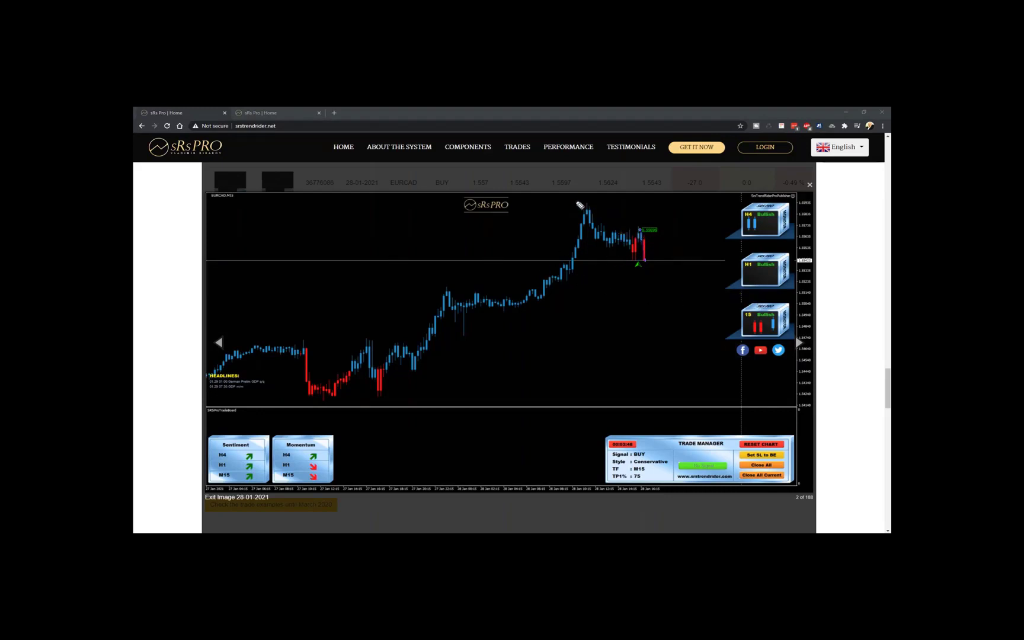
pyautogui.moveTo(644, 275)
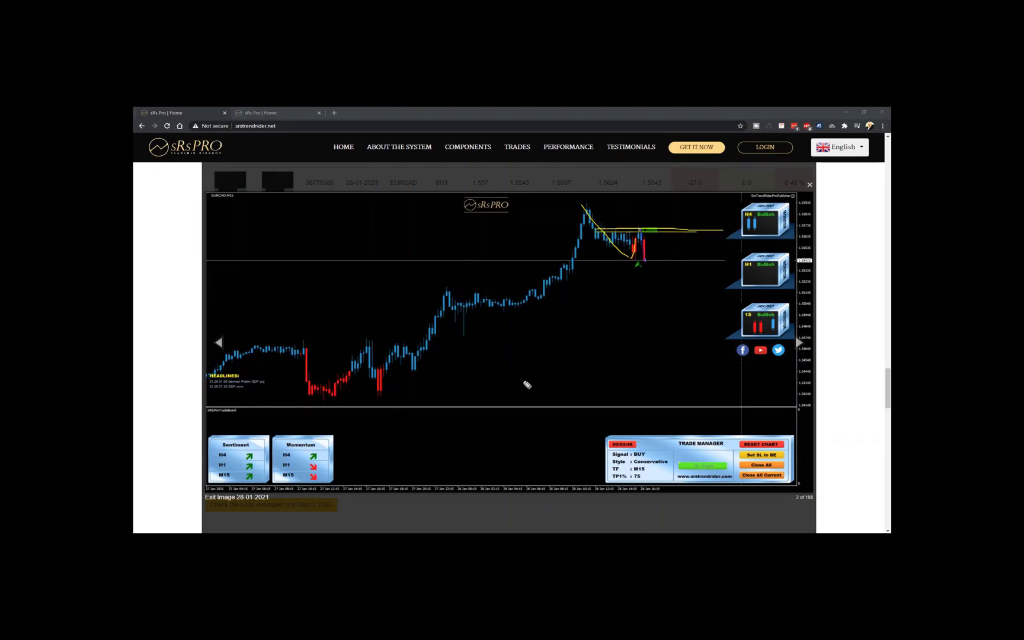
pyautogui.moveTo(529, 389); pyautogui.dragTo(640, 363)
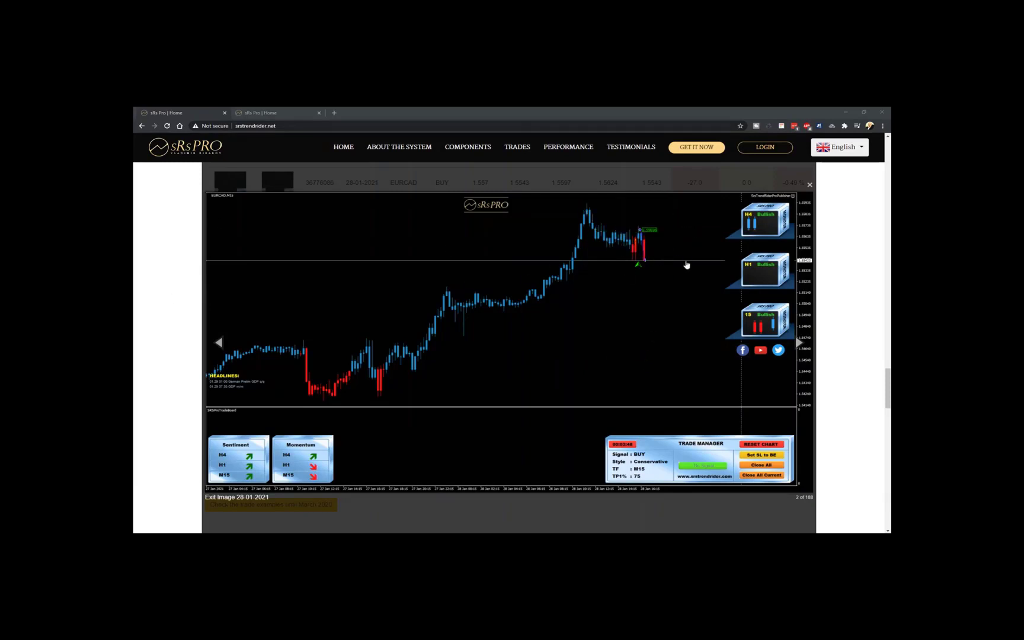
# Advance to image 3, the GBPUSD sell entry chart, and draw yellow lines along the decline.
pyautogui.click(810, 185)
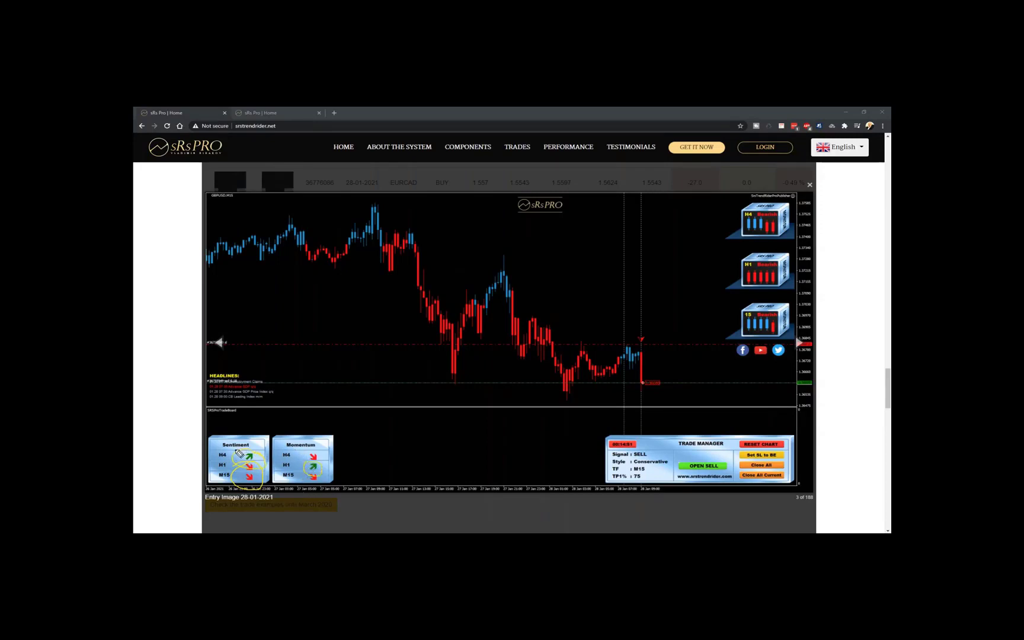
pyautogui.moveTo(346, 461)
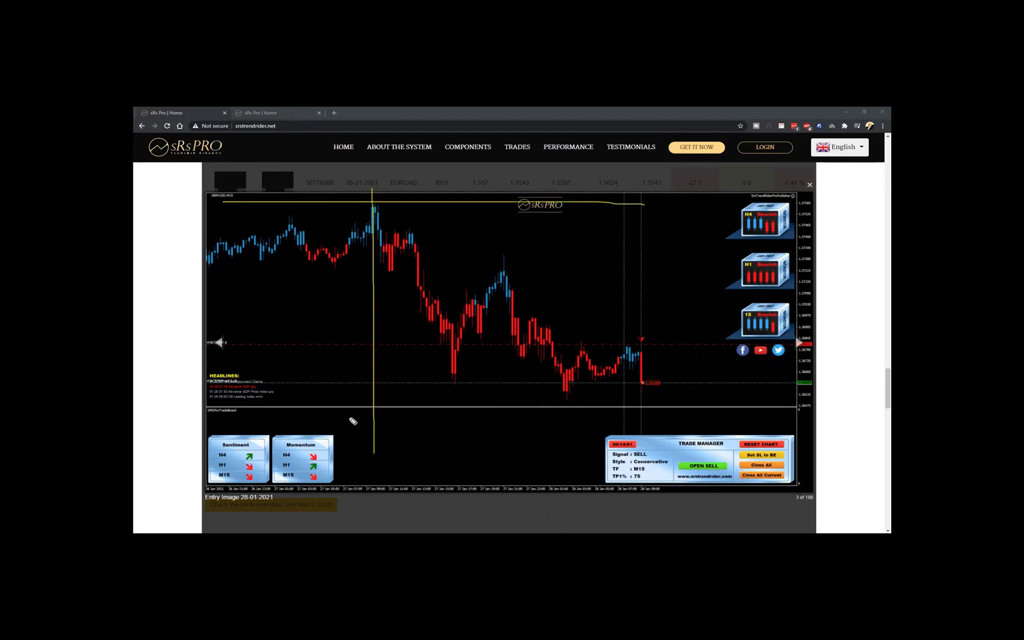
pyautogui.moveTo(297, 281)
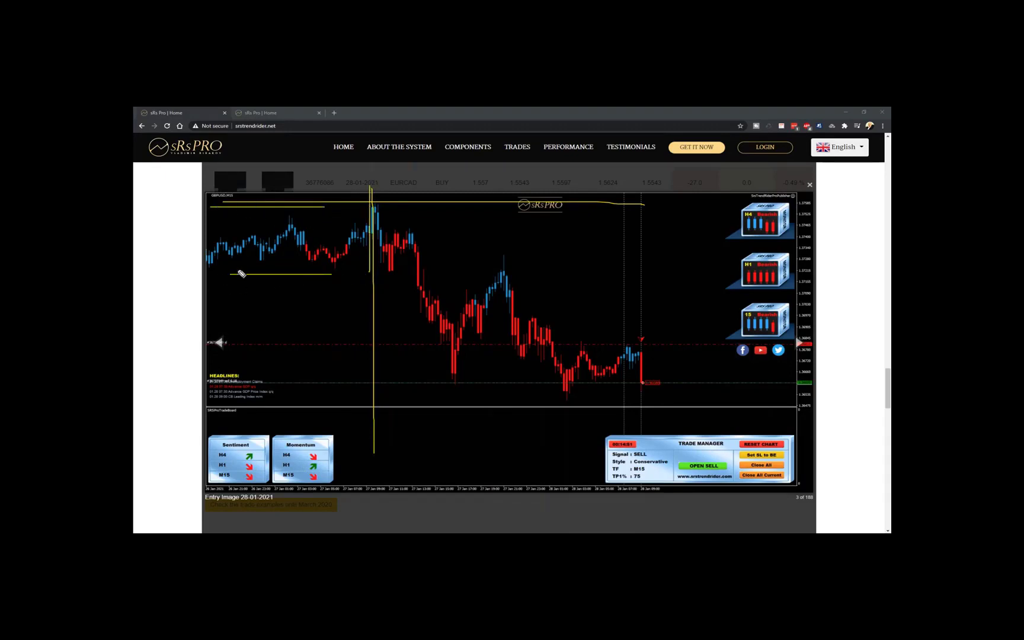
pyautogui.moveTo(394, 201)
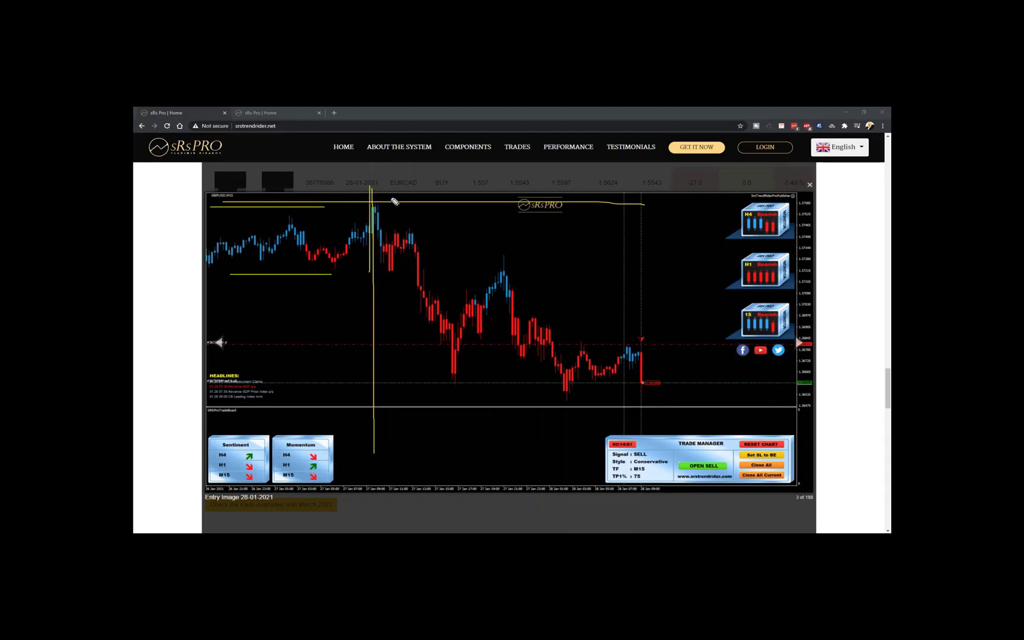
pyautogui.moveTo(434, 277)
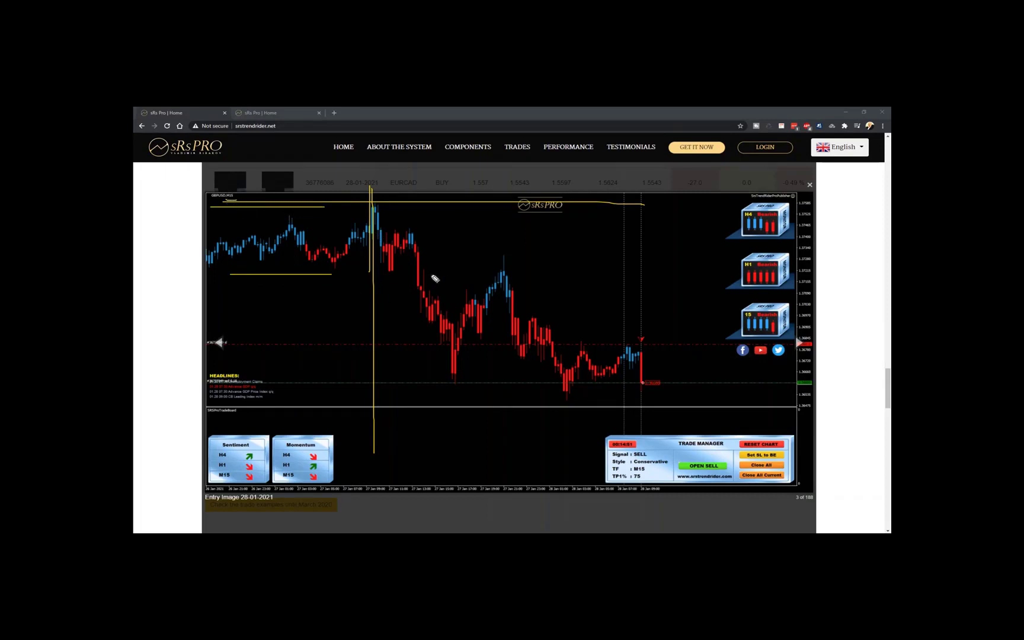
pyautogui.moveTo(408, 258)
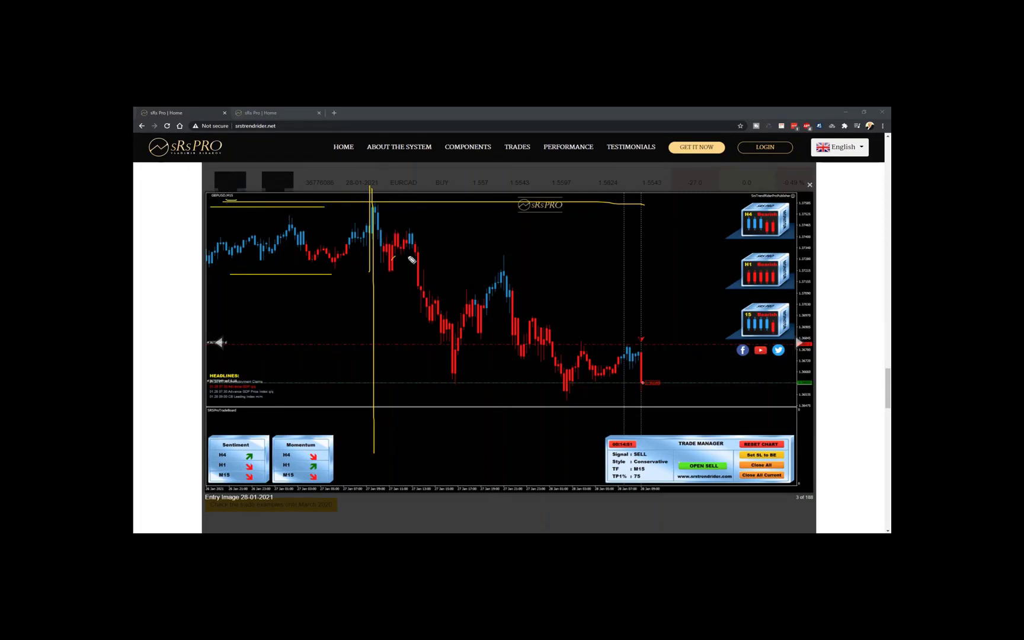
pyautogui.moveTo(392, 261); pyautogui.dragTo(581, 392)
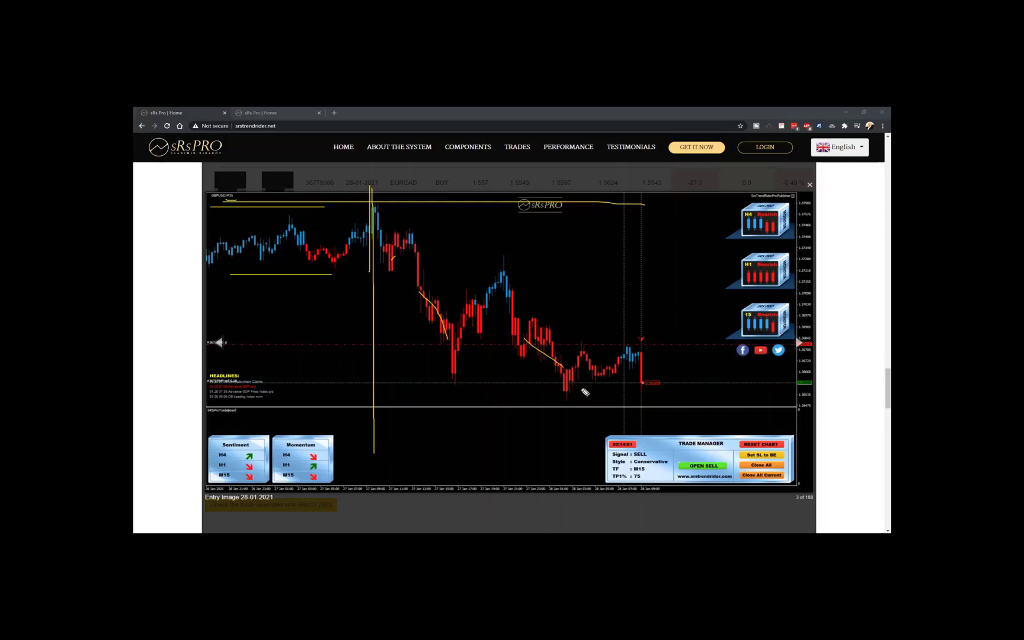
pyautogui.moveTo(583, 392); pyautogui.dragTo(522, 309)
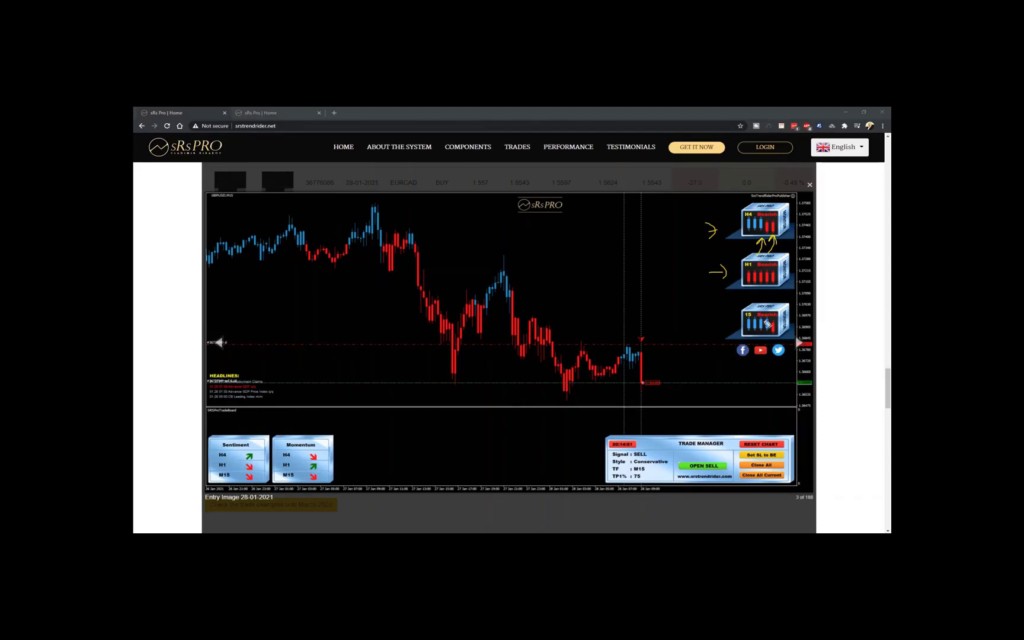
pyautogui.moveTo(671, 380)
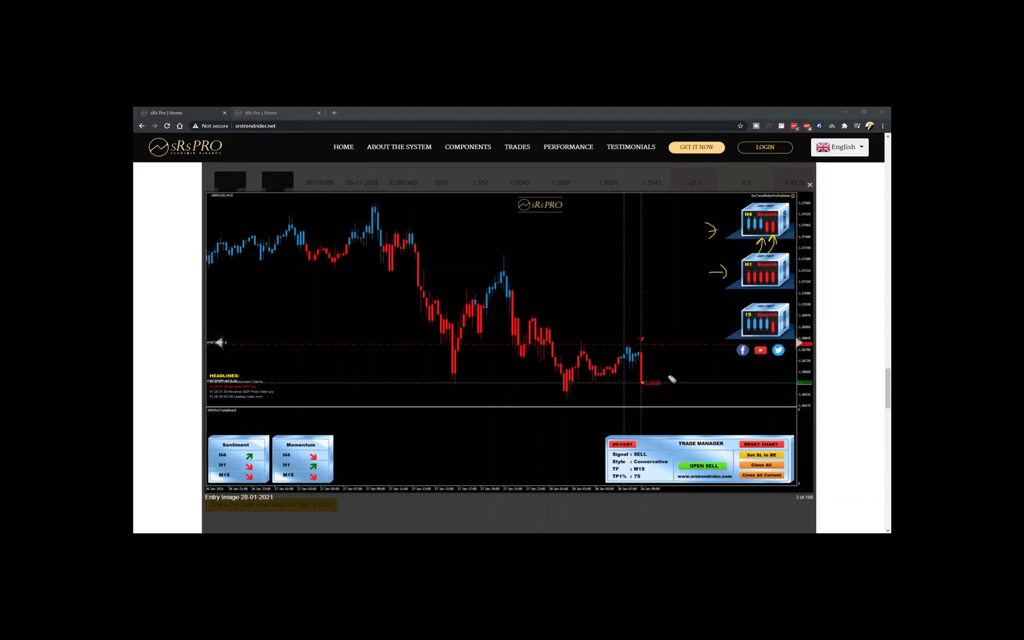
pyautogui.moveTo(179, 355)
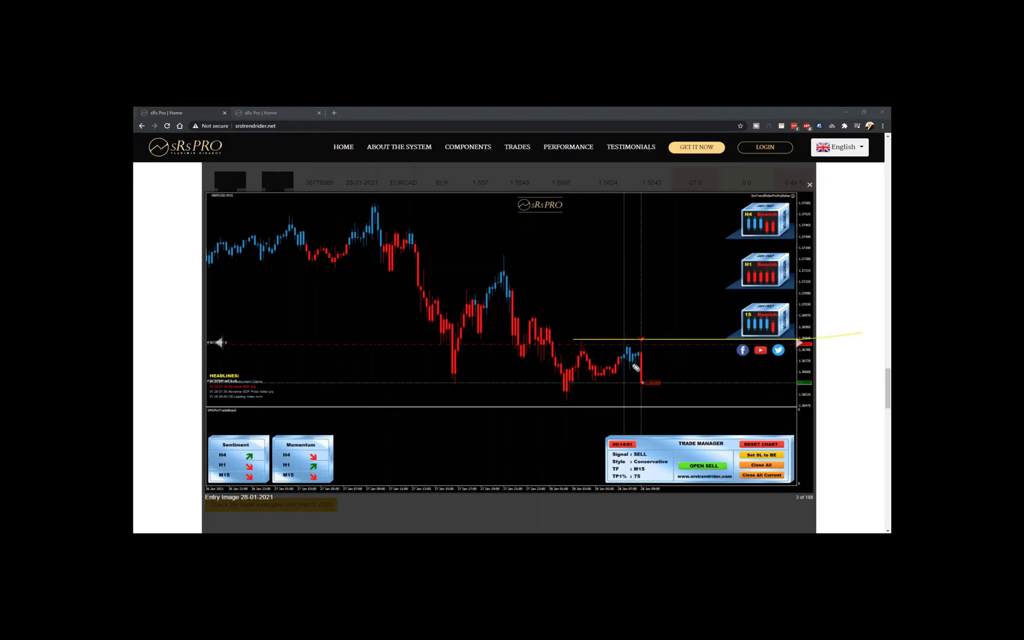
pyautogui.moveTo(636, 353)
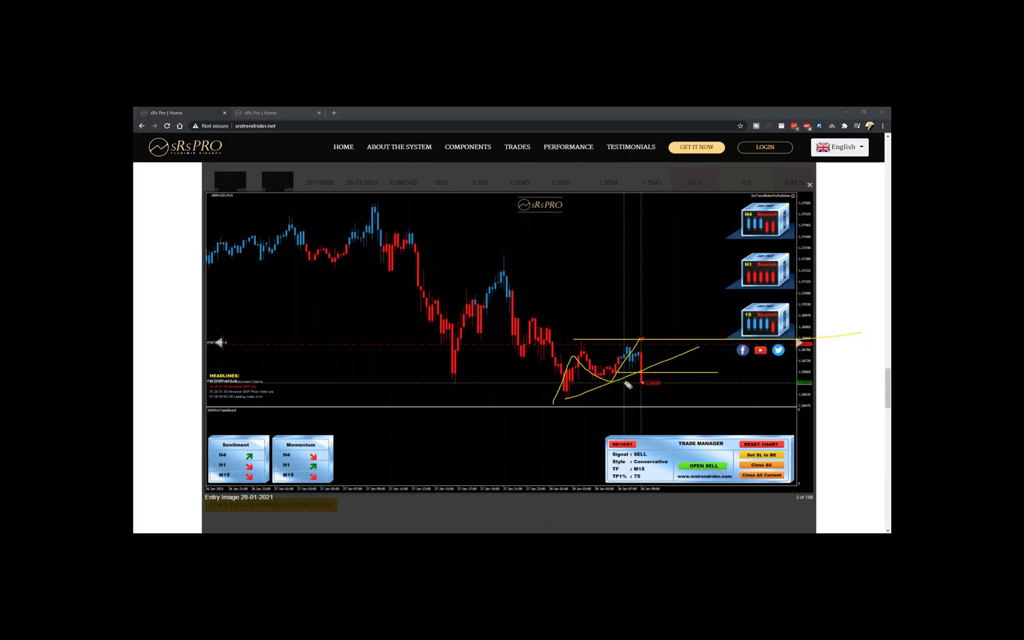
pyautogui.moveTo(640, 357)
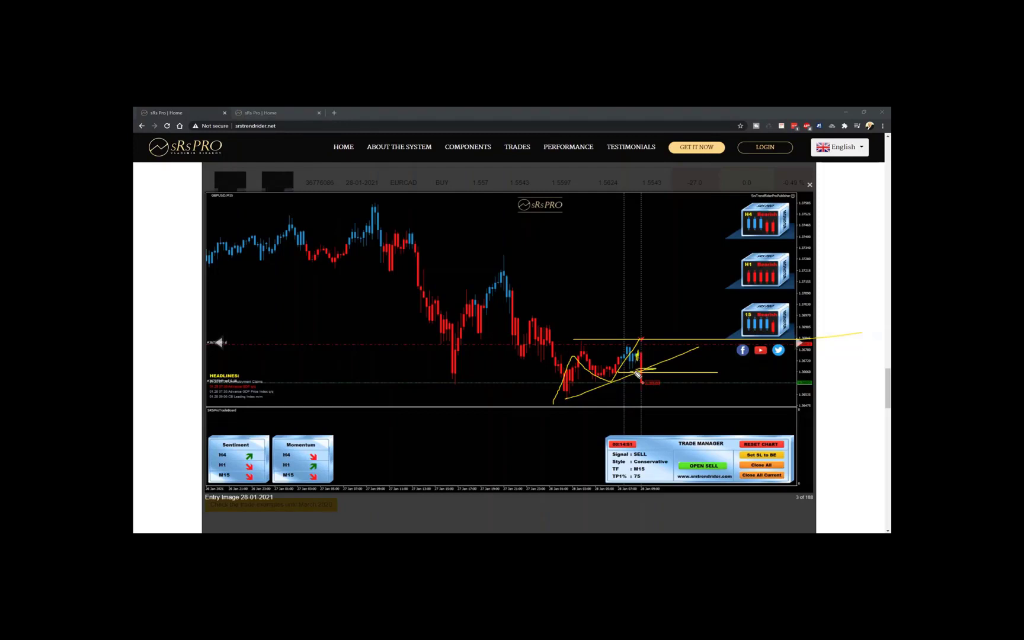
pyautogui.moveTo(480, 412)
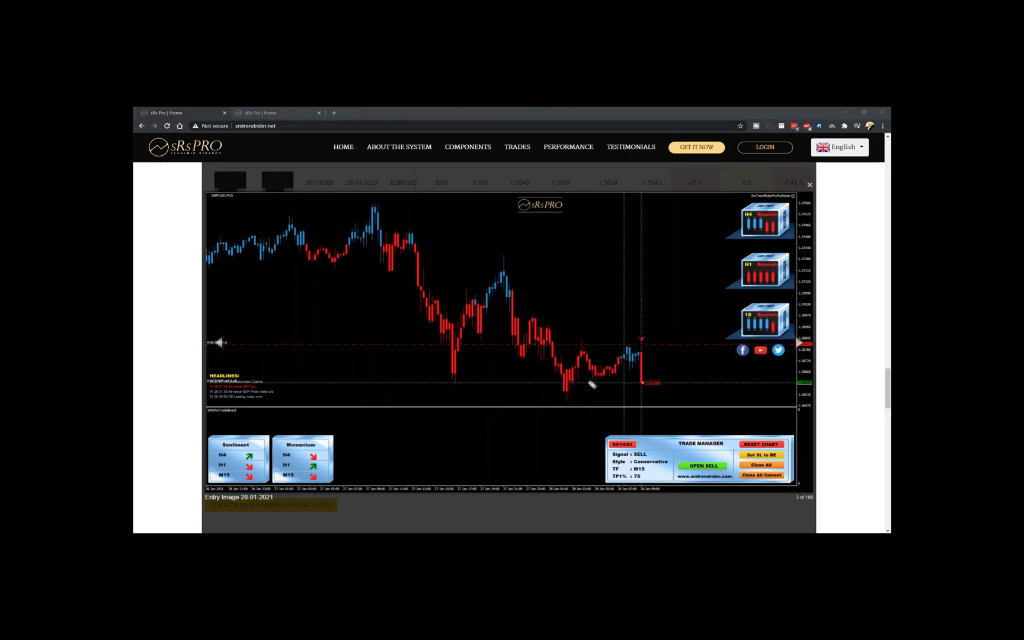
# Draw a horizontal trendline on the 28-01-2021 sell entry chart.
pyautogui.moveTo(588, 380); pyautogui.dragTo(760, 379)
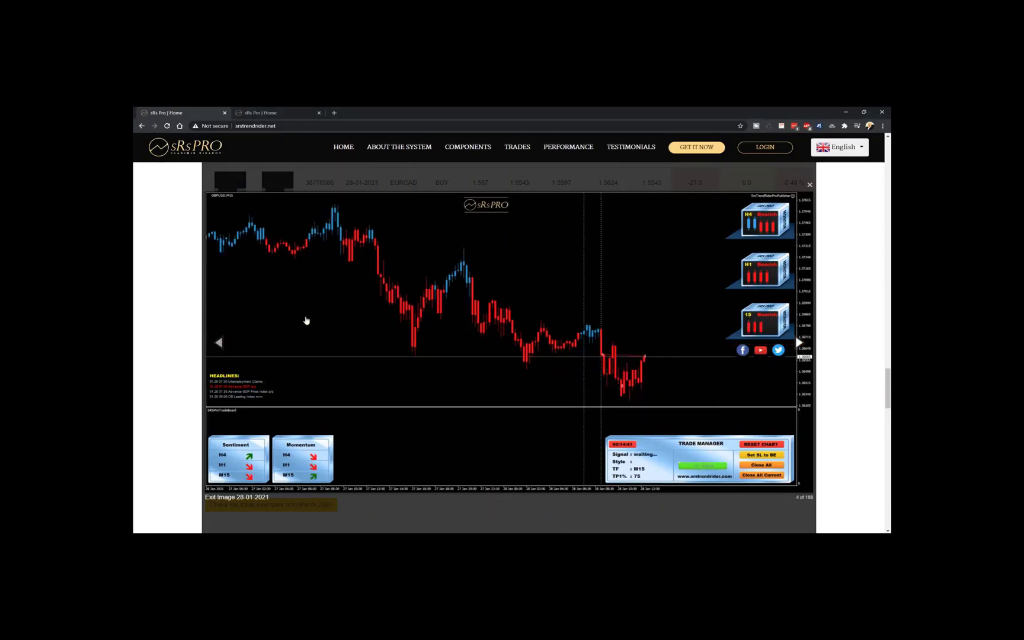
pyautogui.moveTo(630, 384)
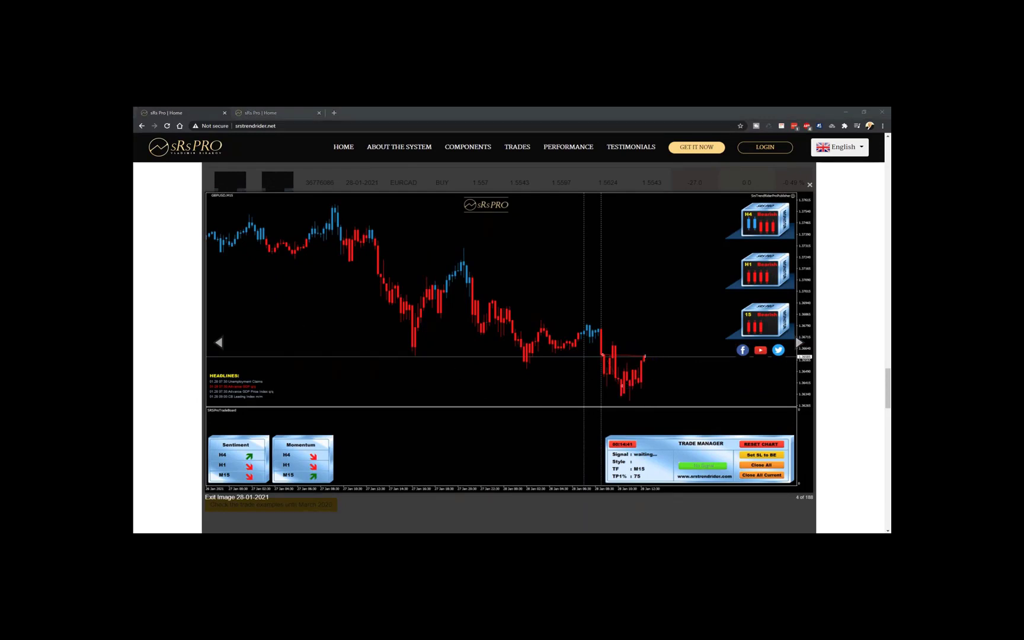
# Close the 28-01-2021 exit chart to return to the trade-results table.
pyautogui.click(810, 184)
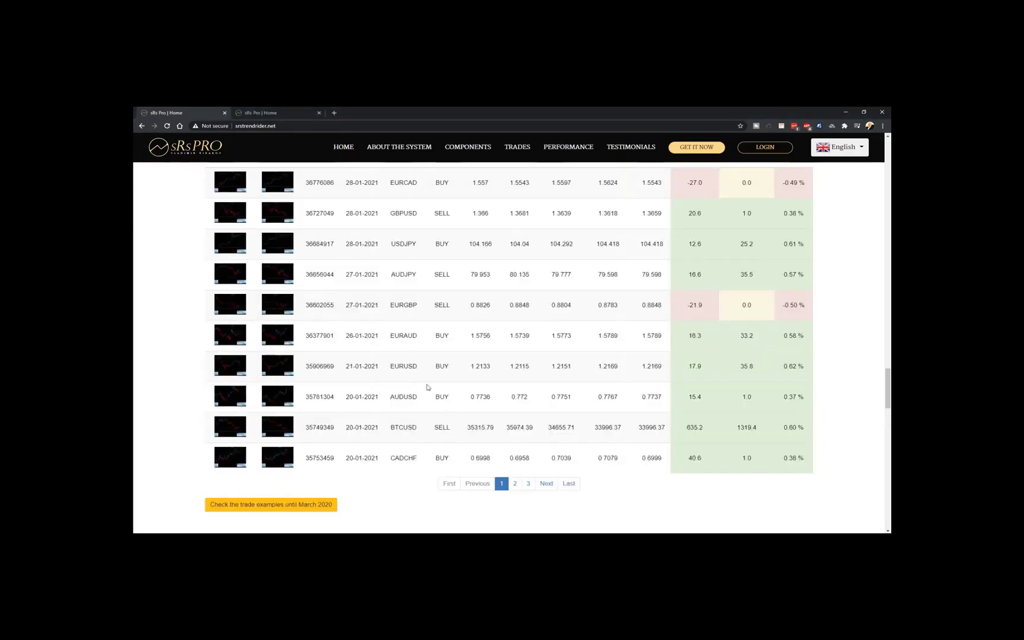
# Open the USDJPY 28-01-2021 buy entry chart and sketch a yellow trendline on it.
pyautogui.click(229, 182)
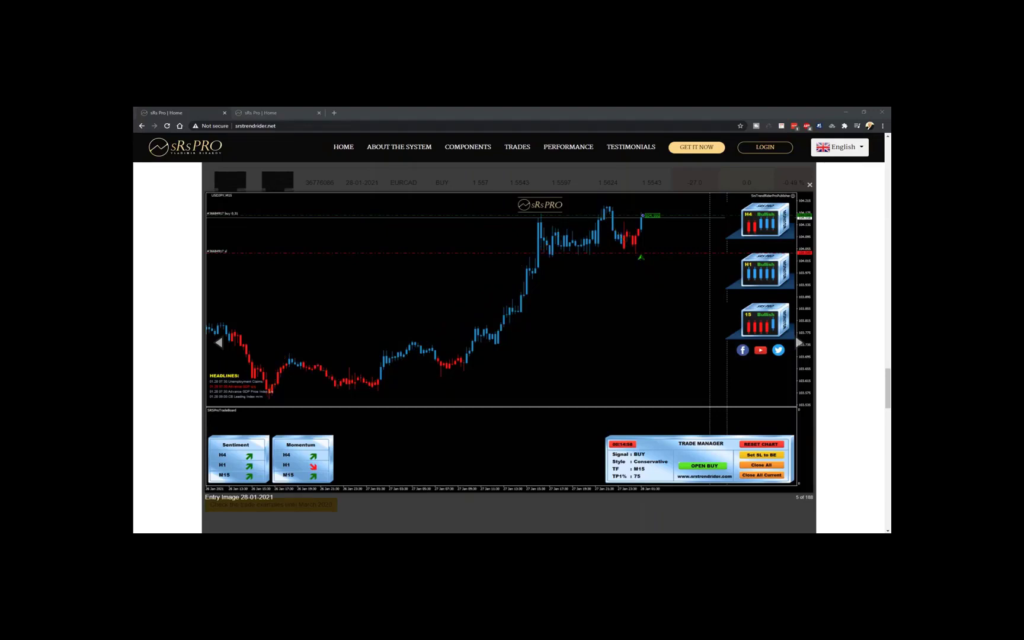
pyautogui.moveTo(537, 288)
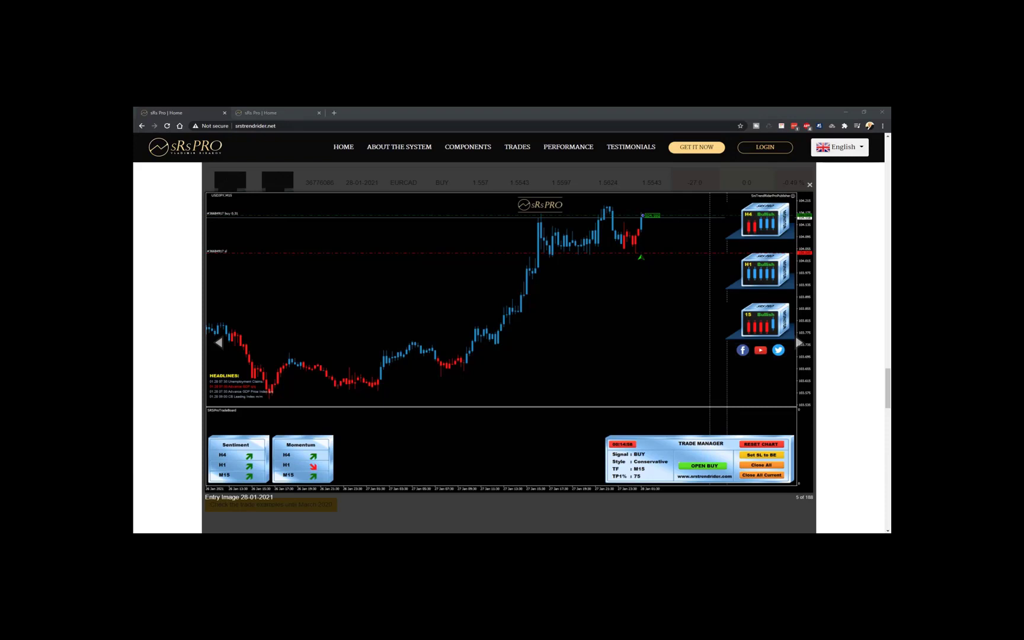
pyautogui.moveTo(465, 369)
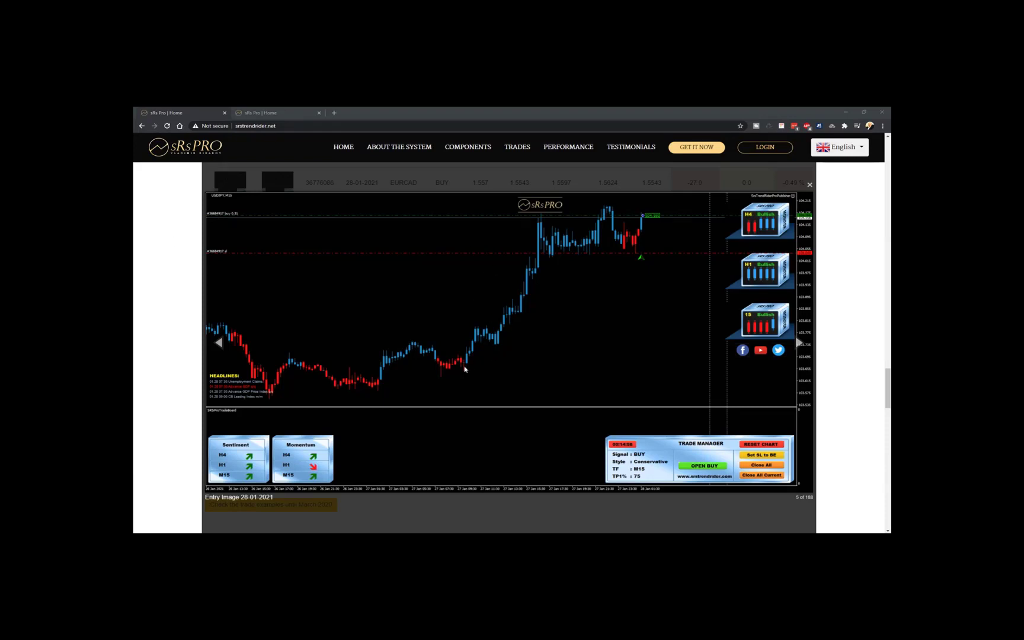
pyautogui.moveTo(463, 369); pyautogui.dragTo(601, 207)
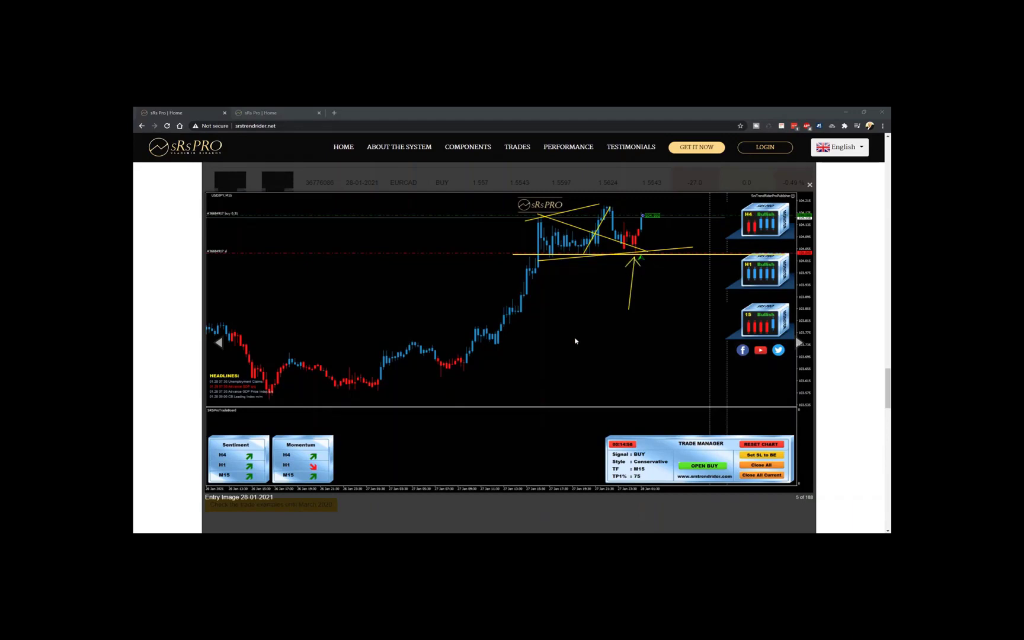
pyautogui.moveTo(626, 243)
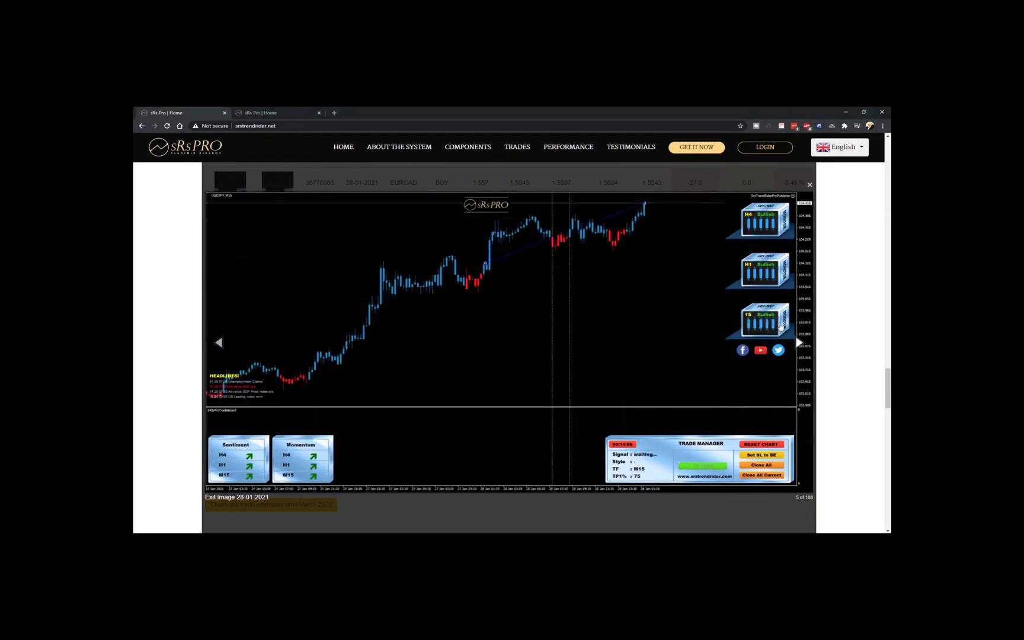
# Close the USDJPY chart, then view and close the AUDJPY 27-01-2021 sell entry chart.
pyautogui.click(810, 184)
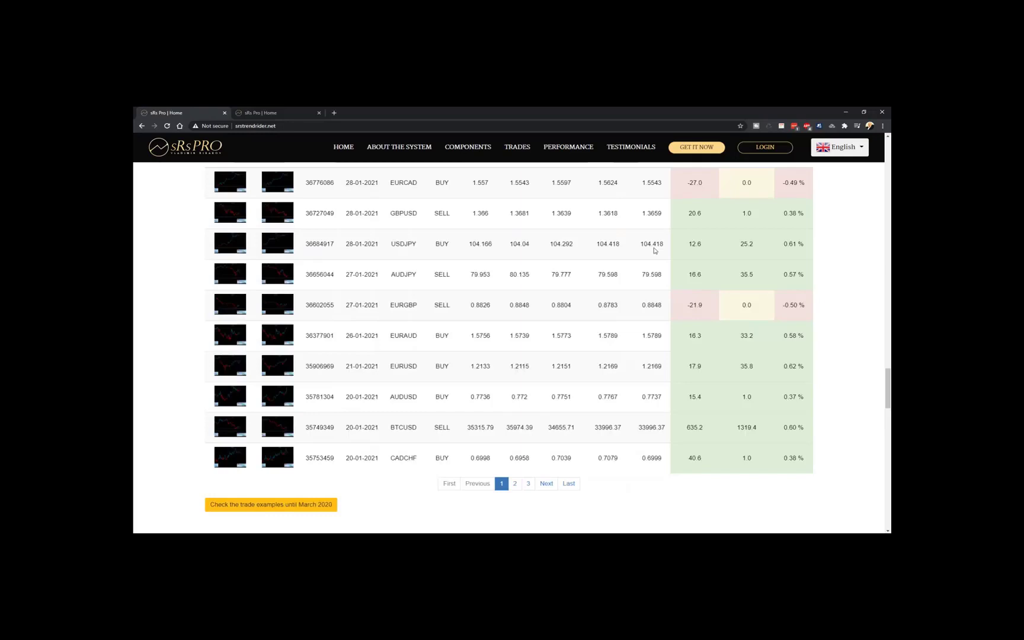
pyautogui.moveTo(359, 315)
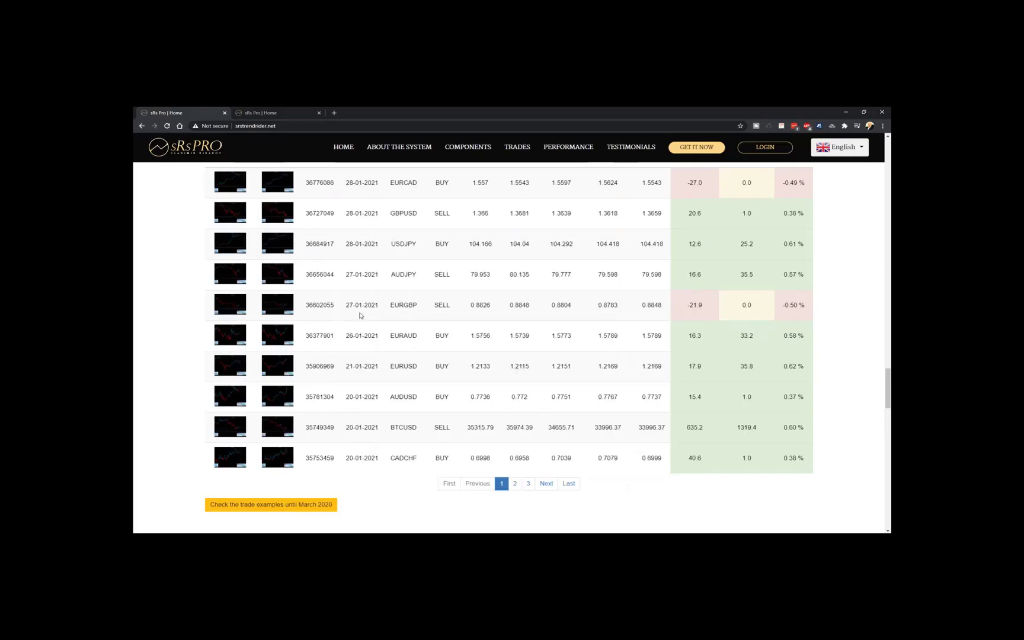
pyautogui.moveTo(224, 280)
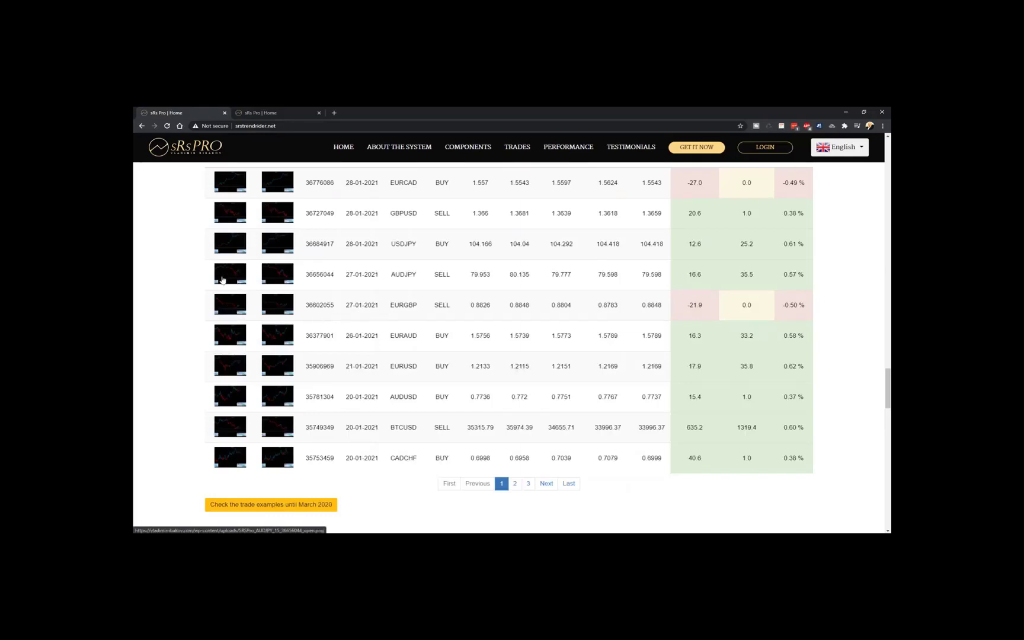
pyautogui.click(228, 274)
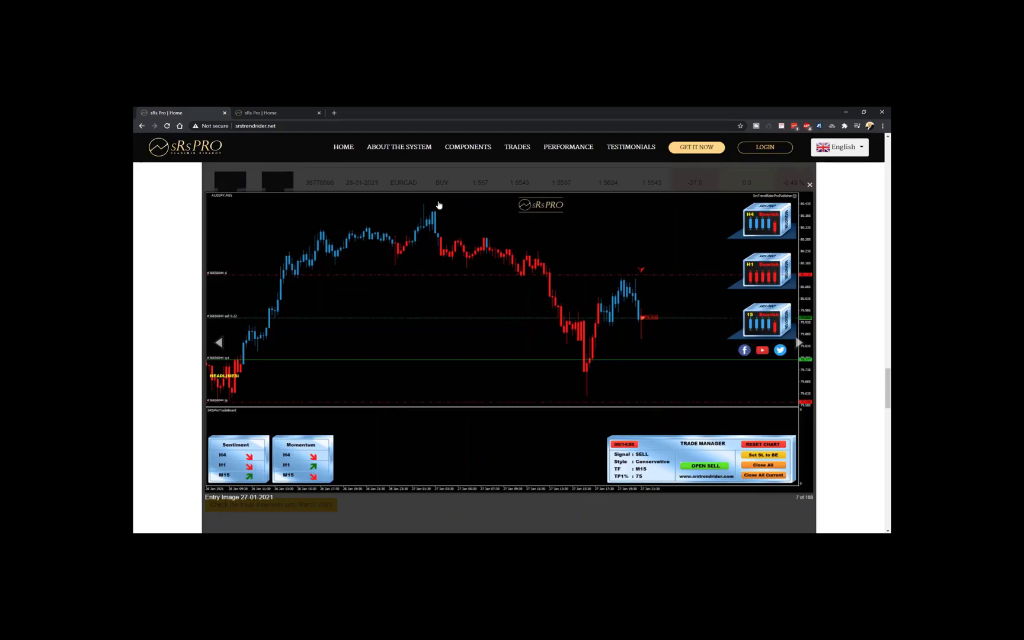
pyautogui.moveTo(633, 279)
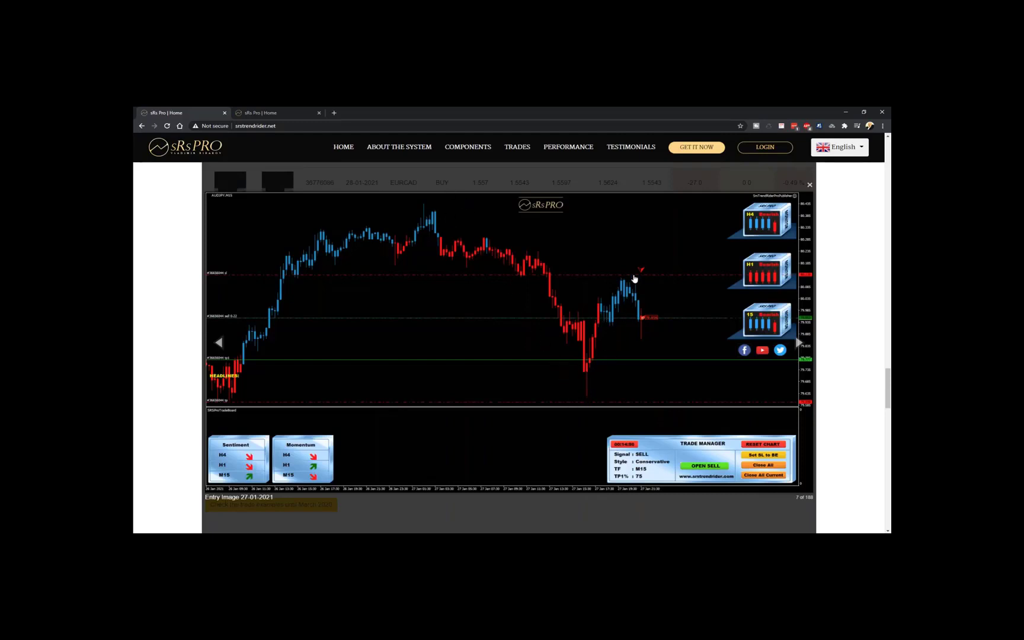
pyautogui.click(808, 185)
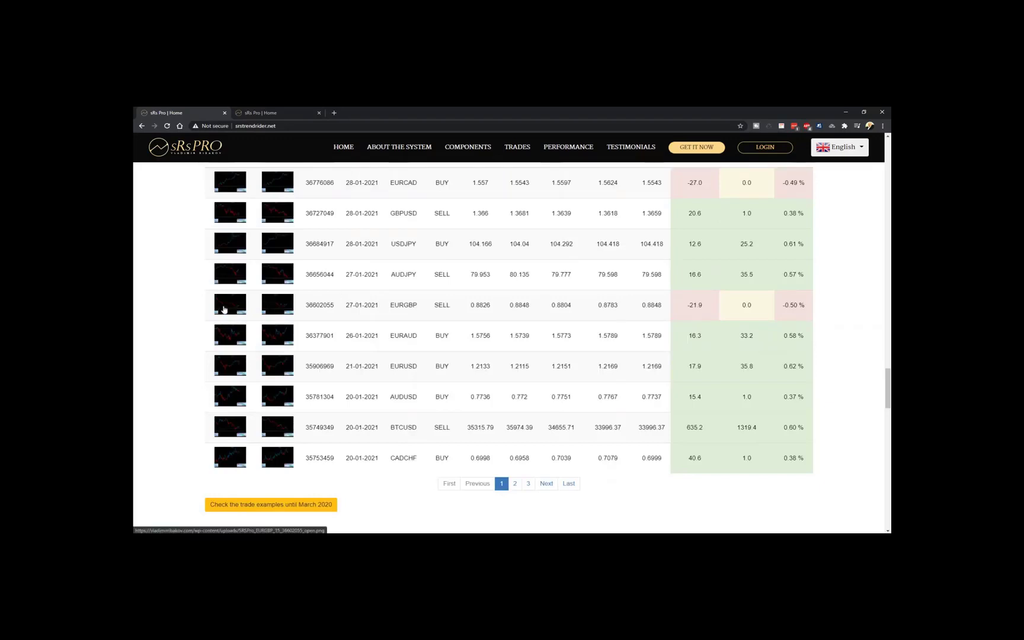
# Open the EURGBP 27-01-2021 sell entry chart, image 9 of 188.
pyautogui.click(228, 304)
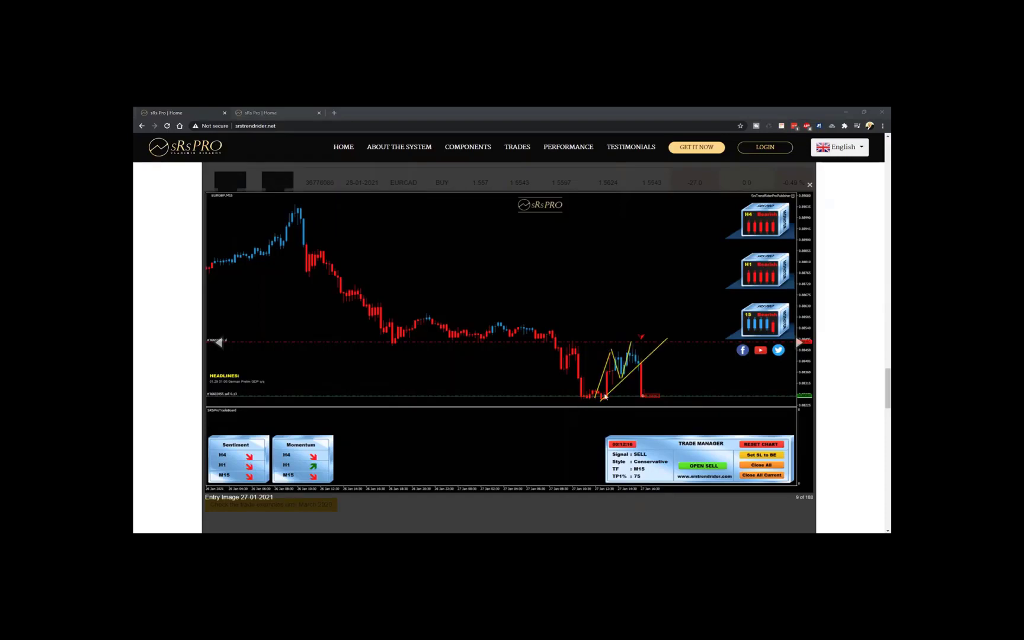
pyautogui.moveTo(292, 232)
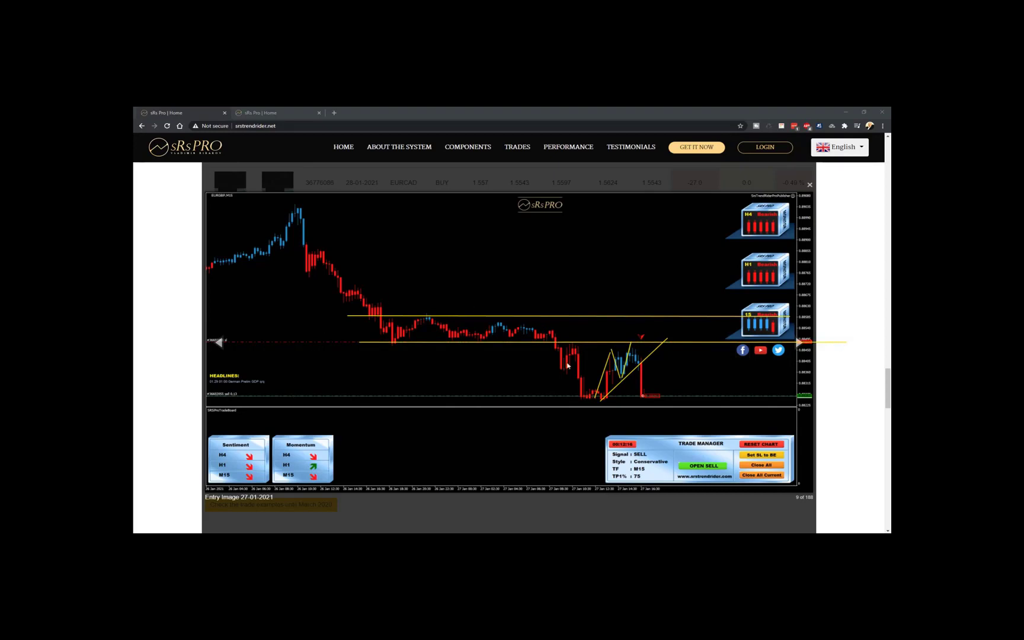
pyautogui.moveTo(630, 354)
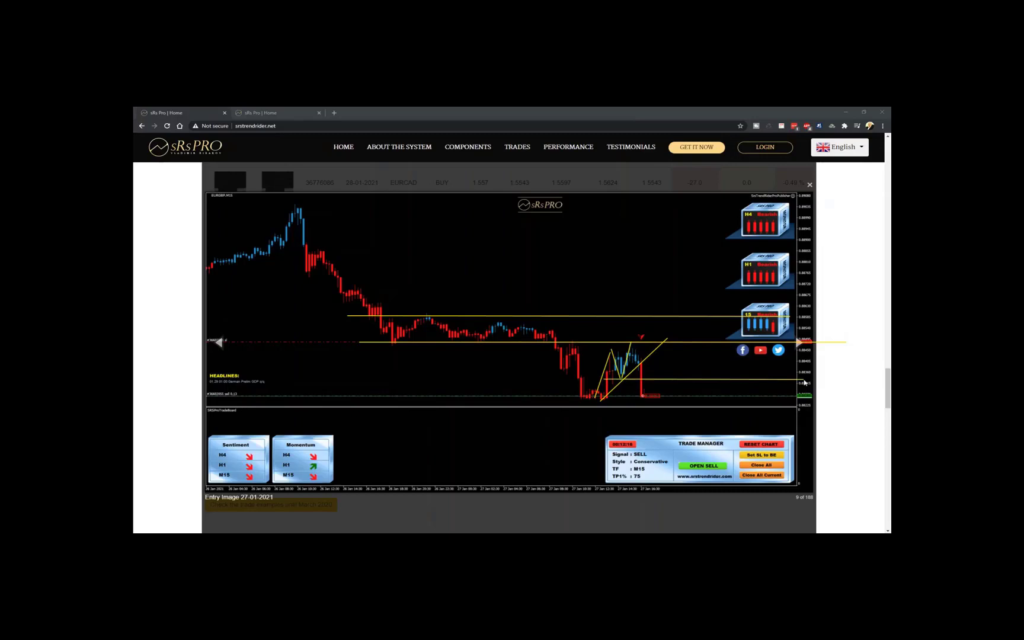
pyautogui.moveTo(636, 344)
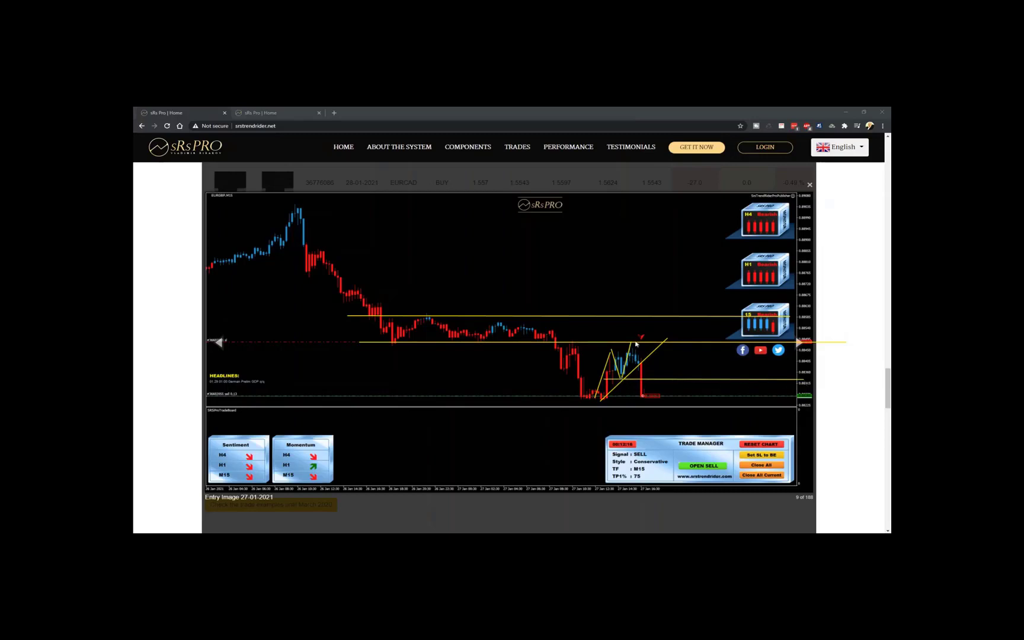
pyautogui.moveTo(650, 371)
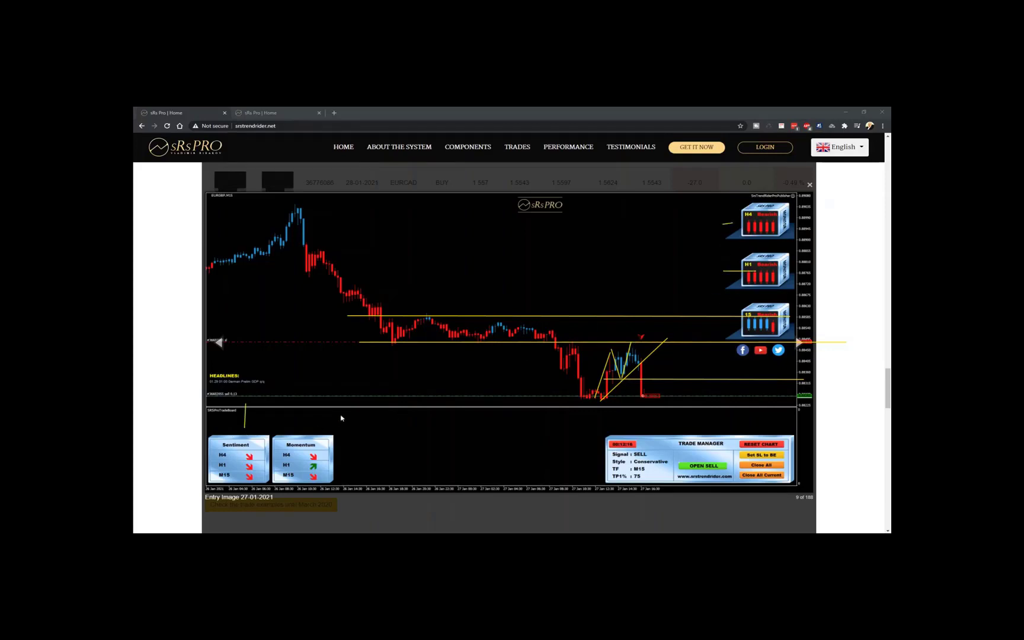
pyautogui.moveTo(320, 464)
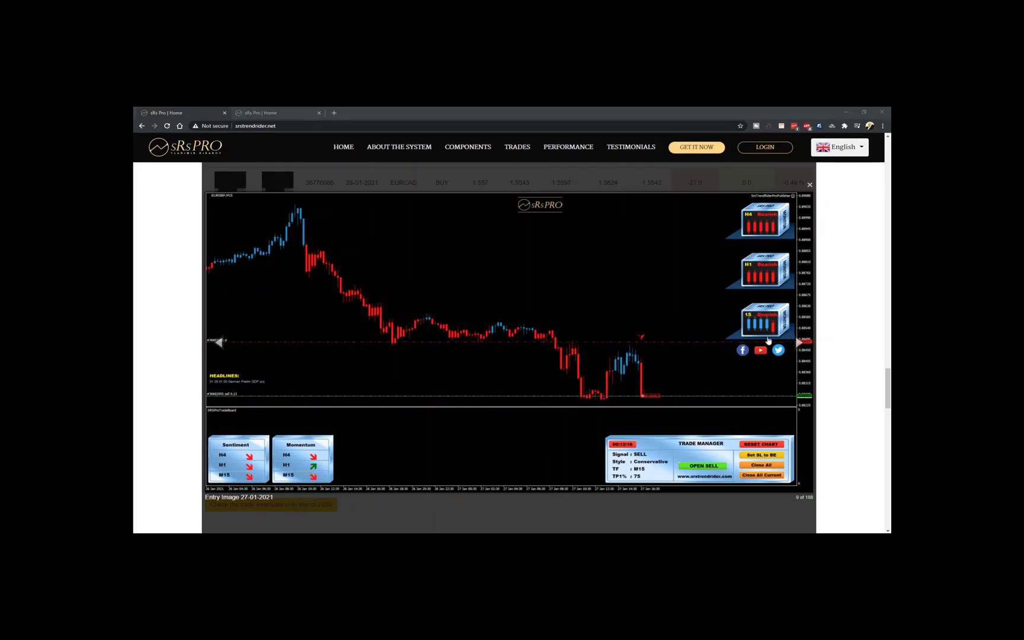
# View the EURGBP exit chart (image 10), mark a price level, then close it.
pyautogui.click(799, 342)
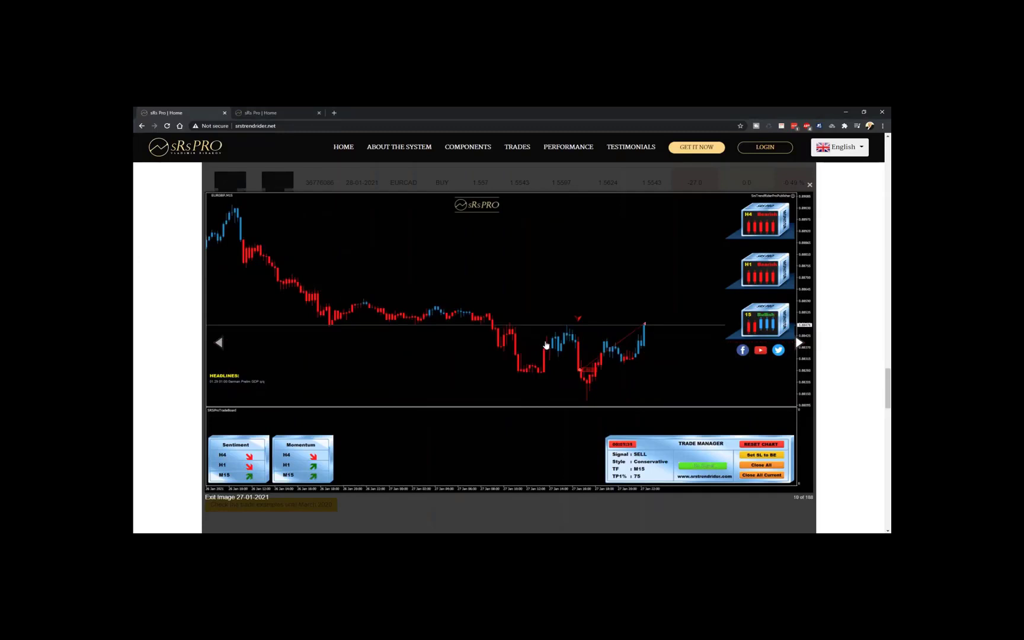
pyautogui.moveTo(593, 326)
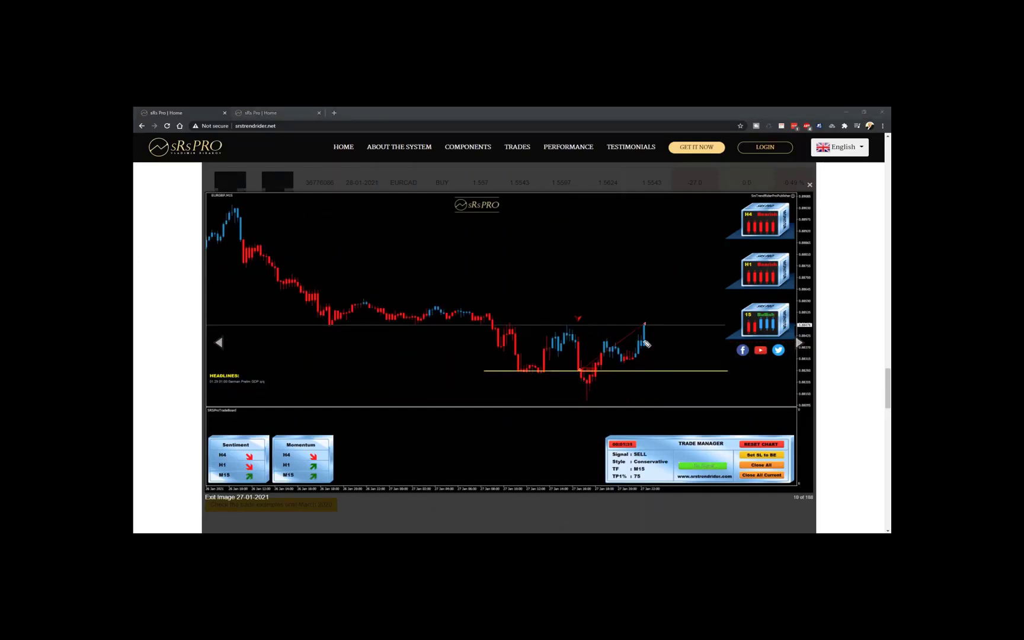
pyautogui.moveTo(646, 343); pyautogui.dragTo(659, 320)
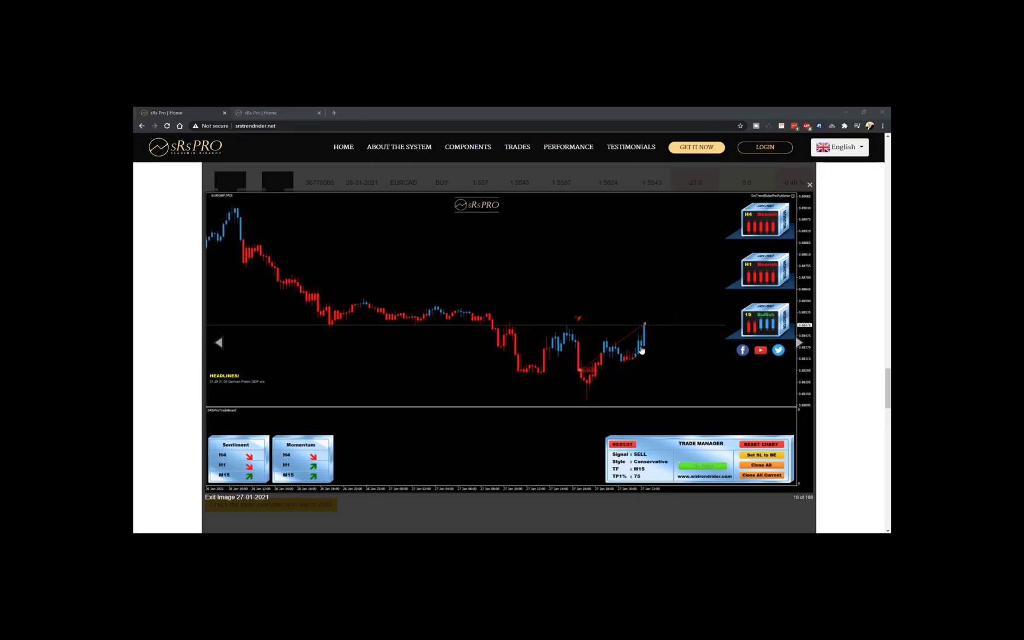
pyautogui.moveTo(411, 339)
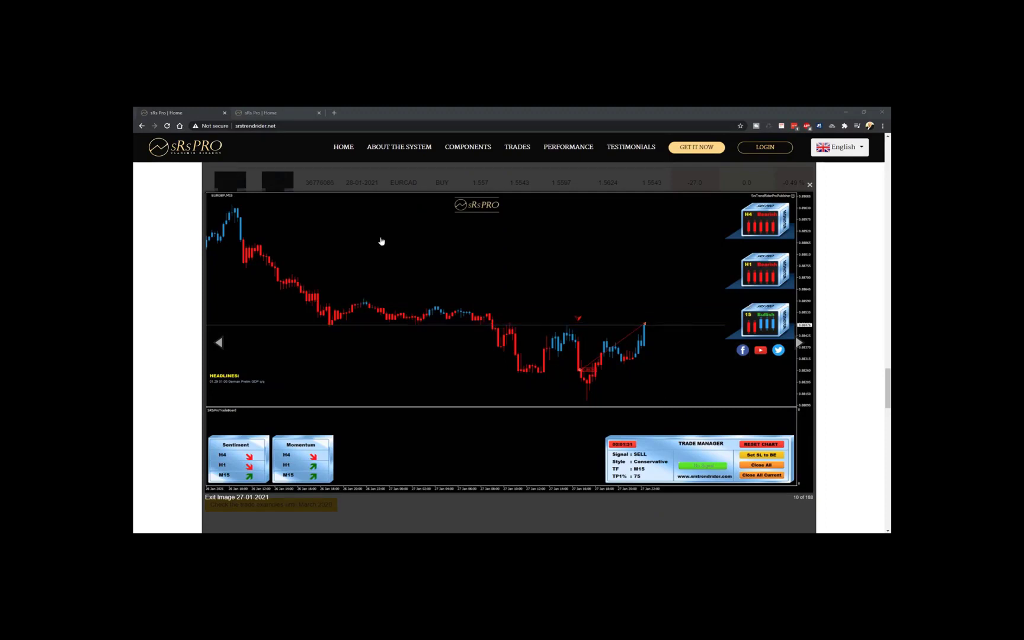
pyautogui.click(810, 185)
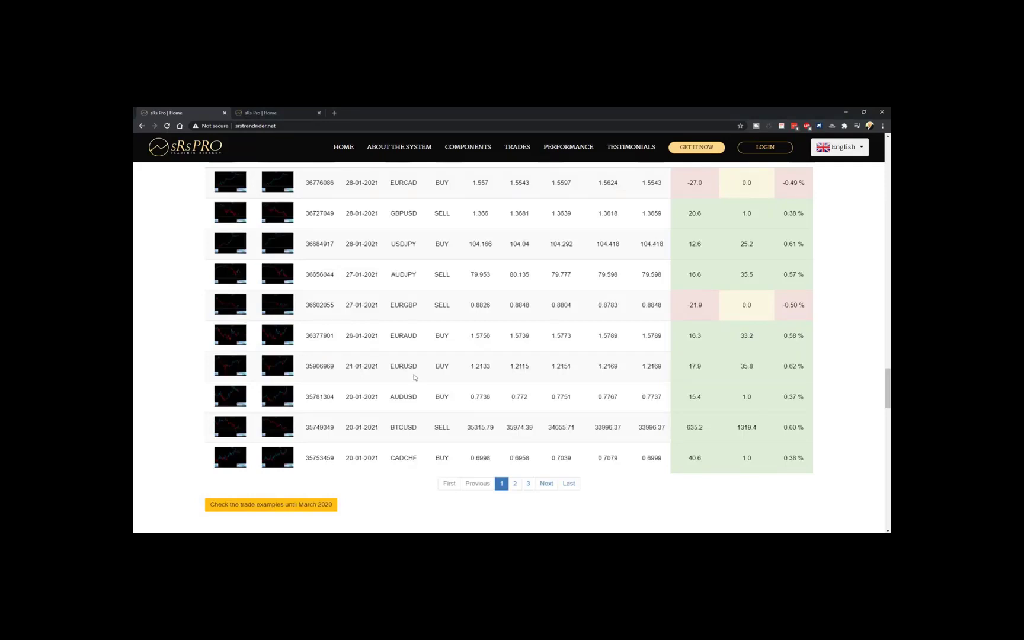
# Open the EURAUD 26-01-2021 buy trade's entry chart screenshot.
pyautogui.click(230, 335)
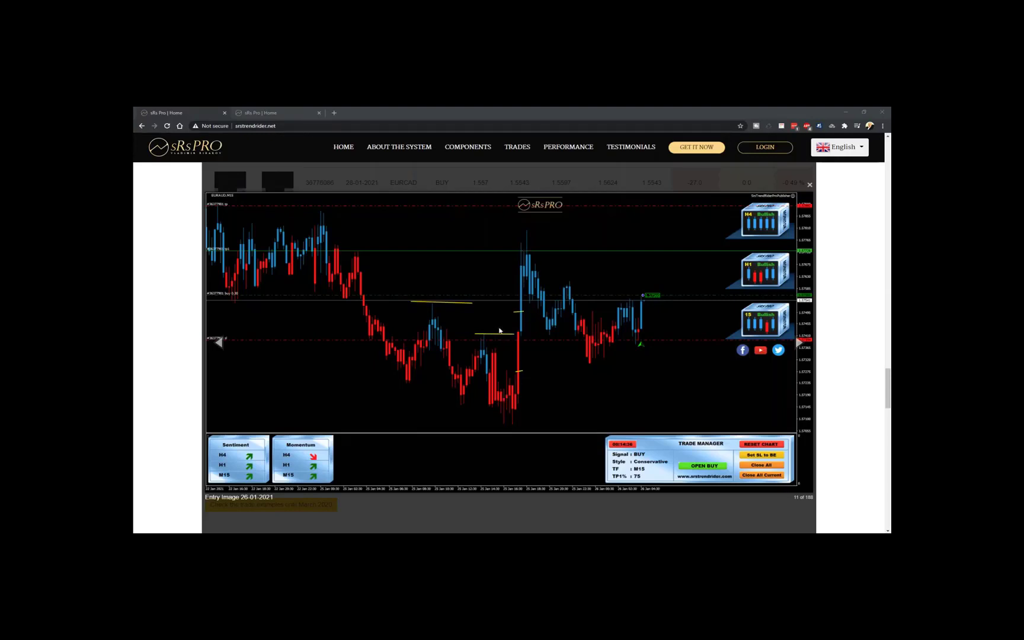
pyautogui.moveTo(547, 276)
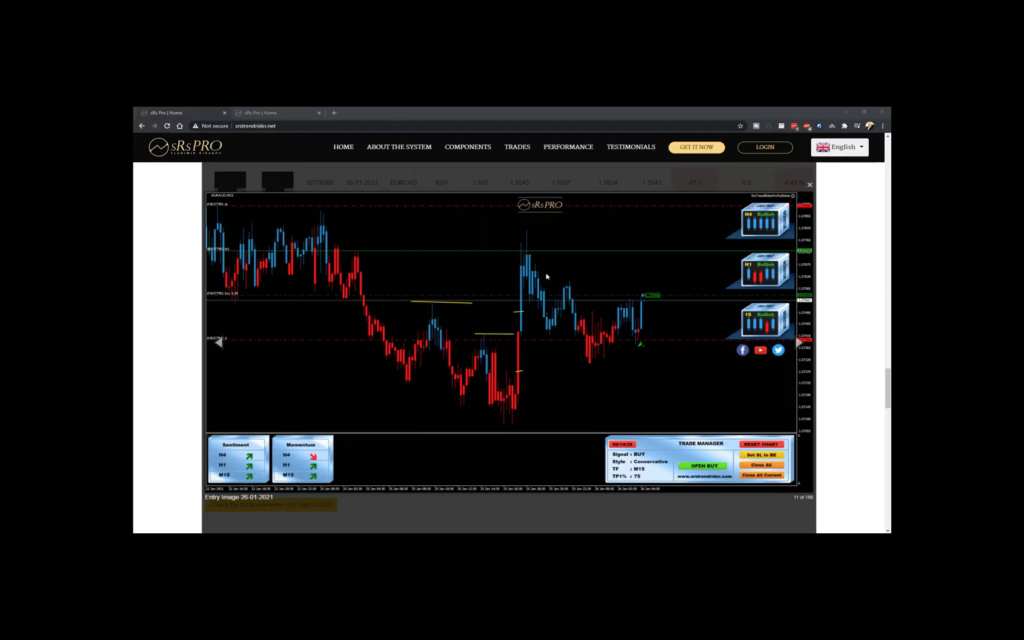
pyautogui.moveTo(363, 247)
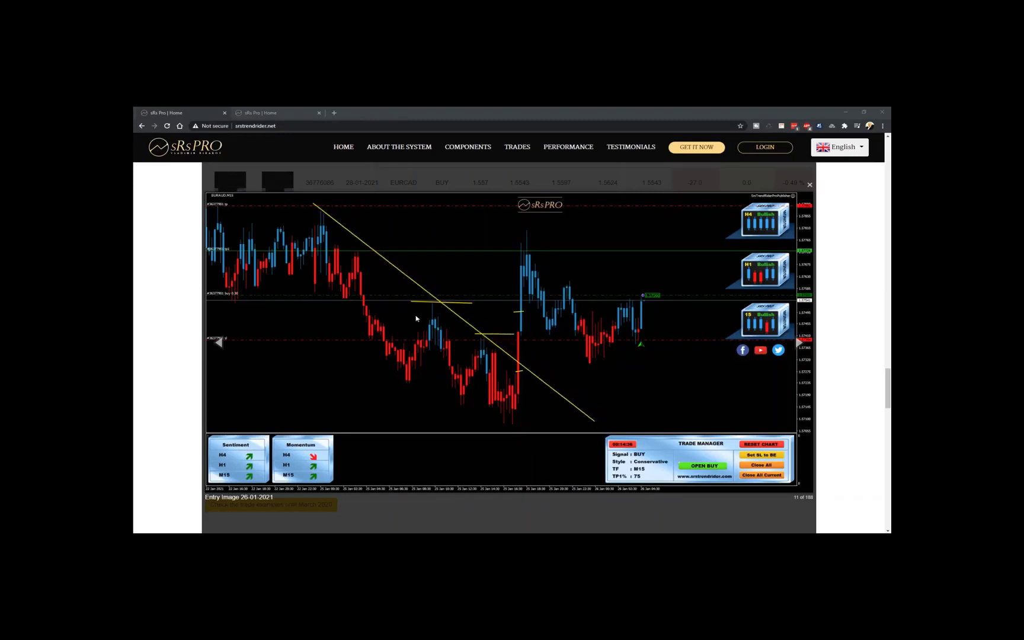
pyautogui.moveTo(550, 280)
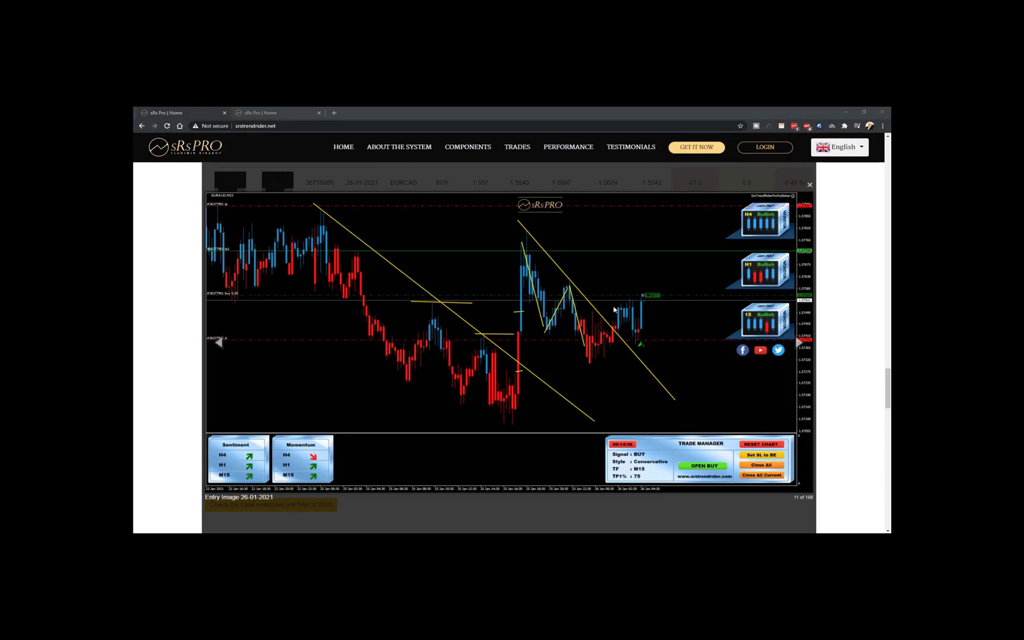
pyautogui.moveTo(640, 369)
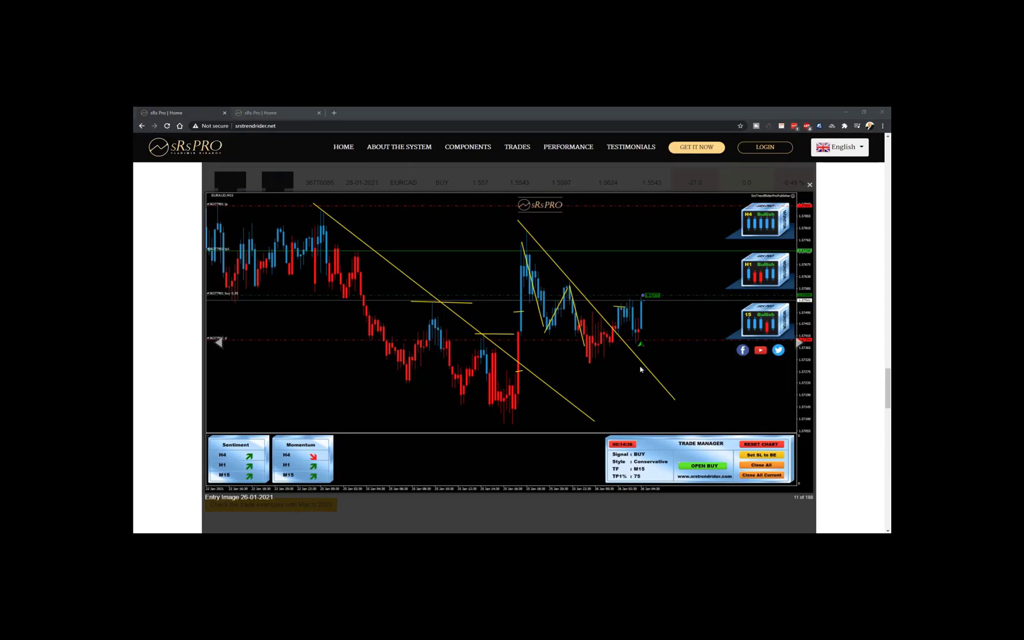
pyautogui.moveTo(625, 383)
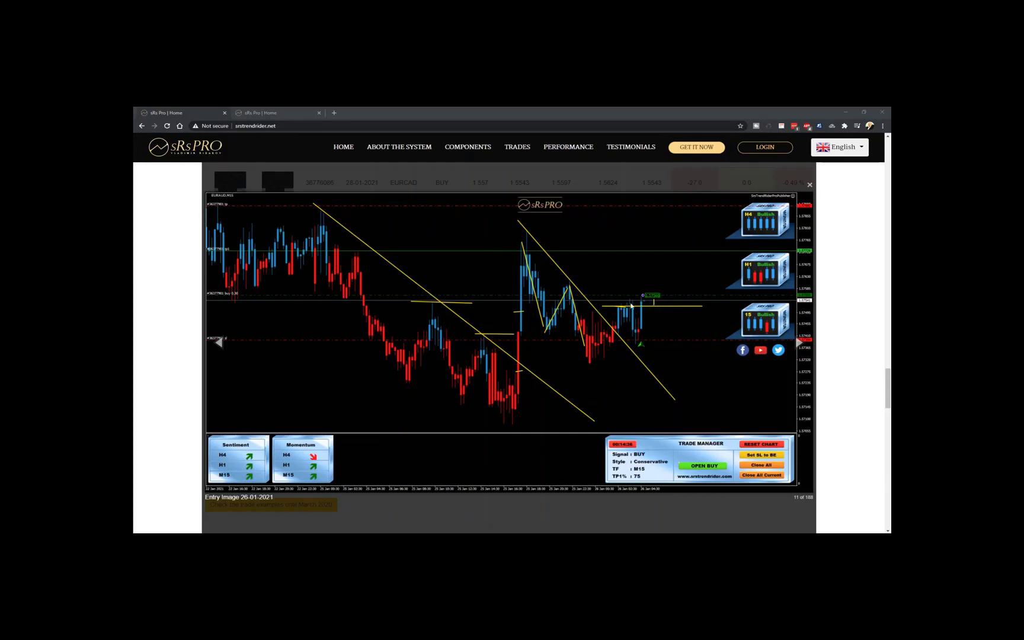
pyautogui.moveTo(605, 379)
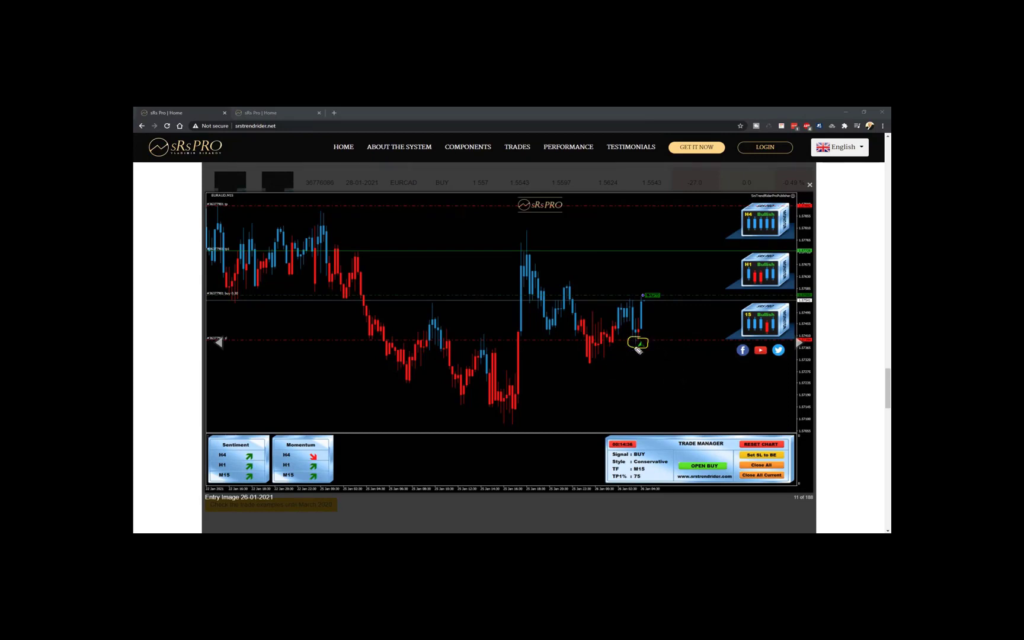
pyautogui.moveTo(519, 467)
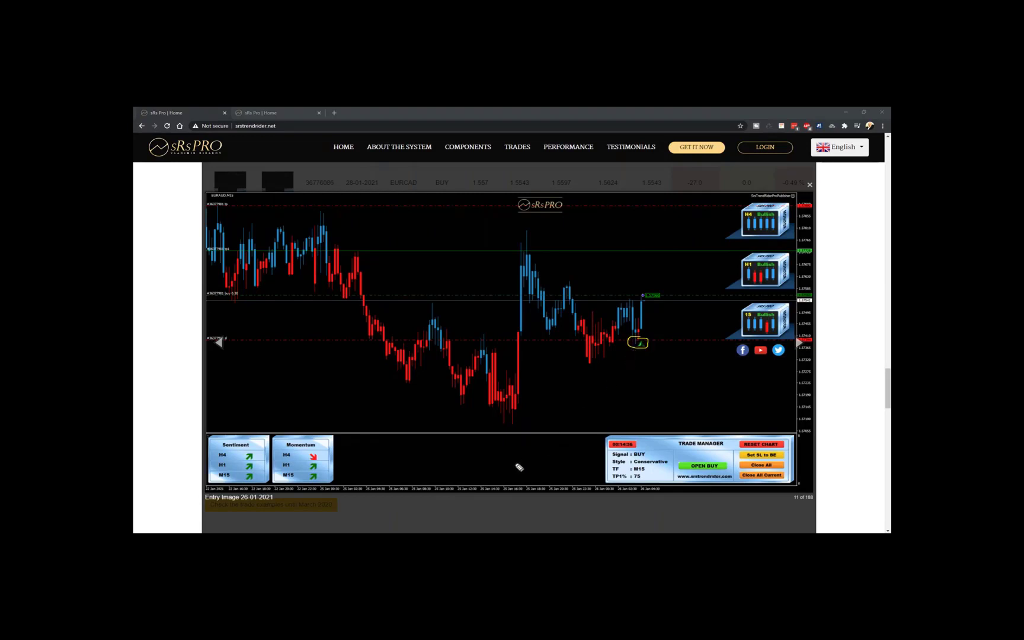
pyautogui.moveTo(634, 348)
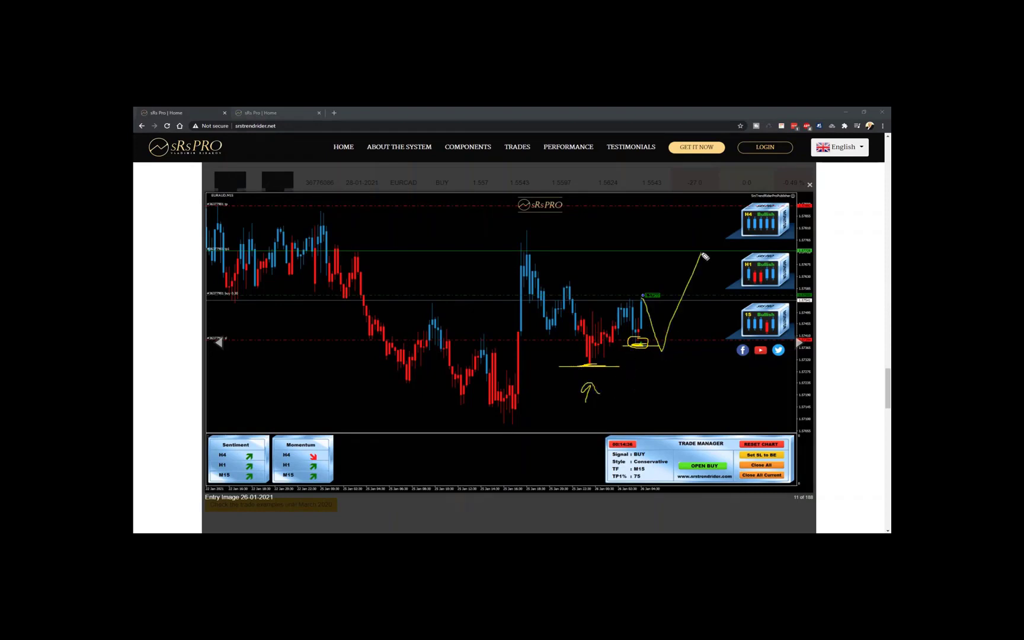
pyautogui.moveTo(243, 257)
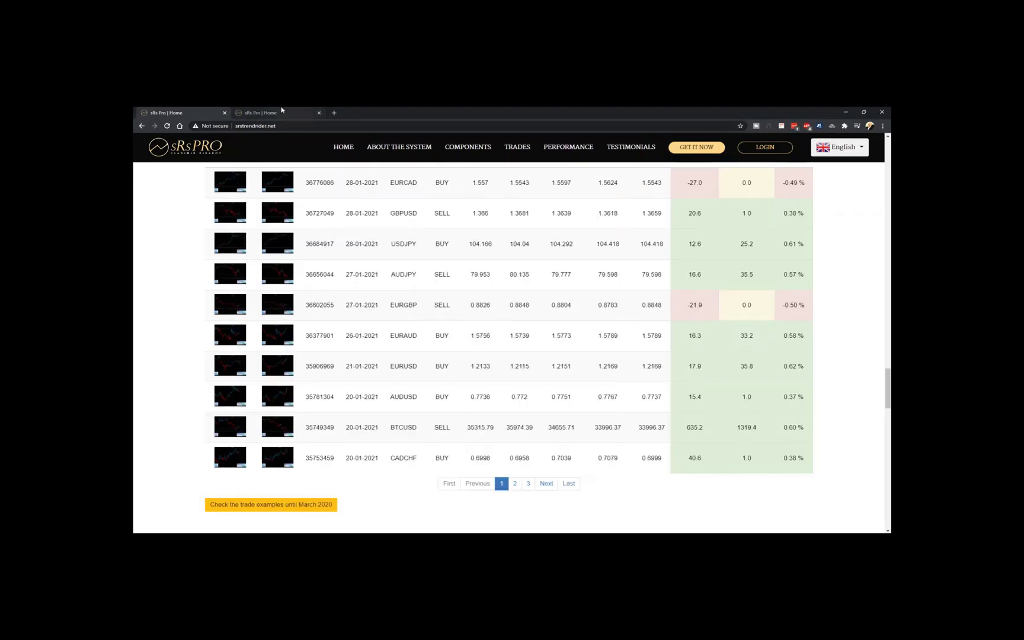
# Switch to the sRs Trend Rider 2.0 results and scroll down to its trades table.
pyautogui.click(229, 182)
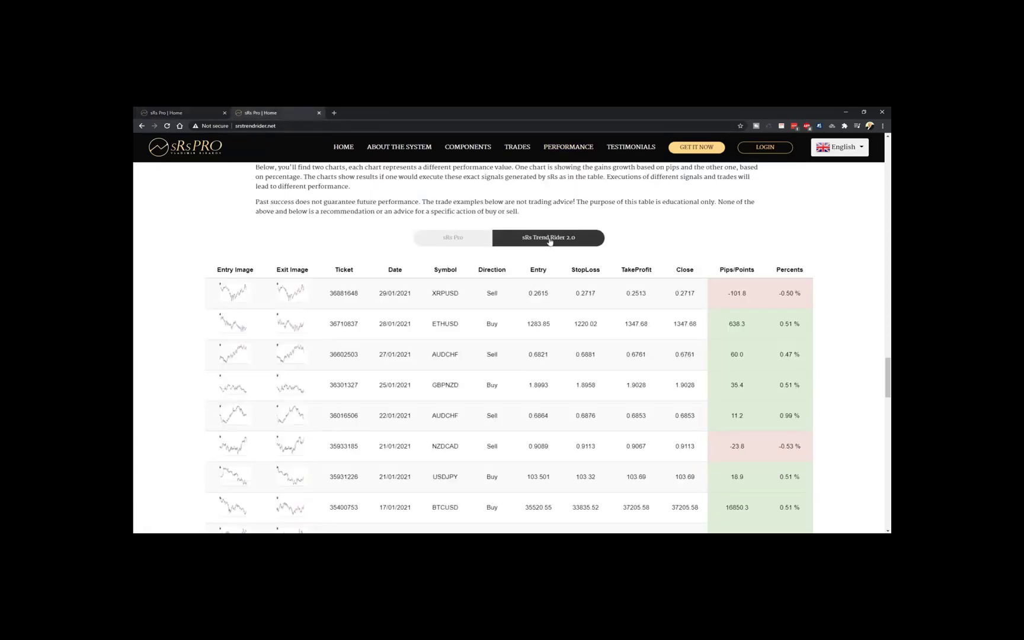
pyautogui.moveTo(234, 323)
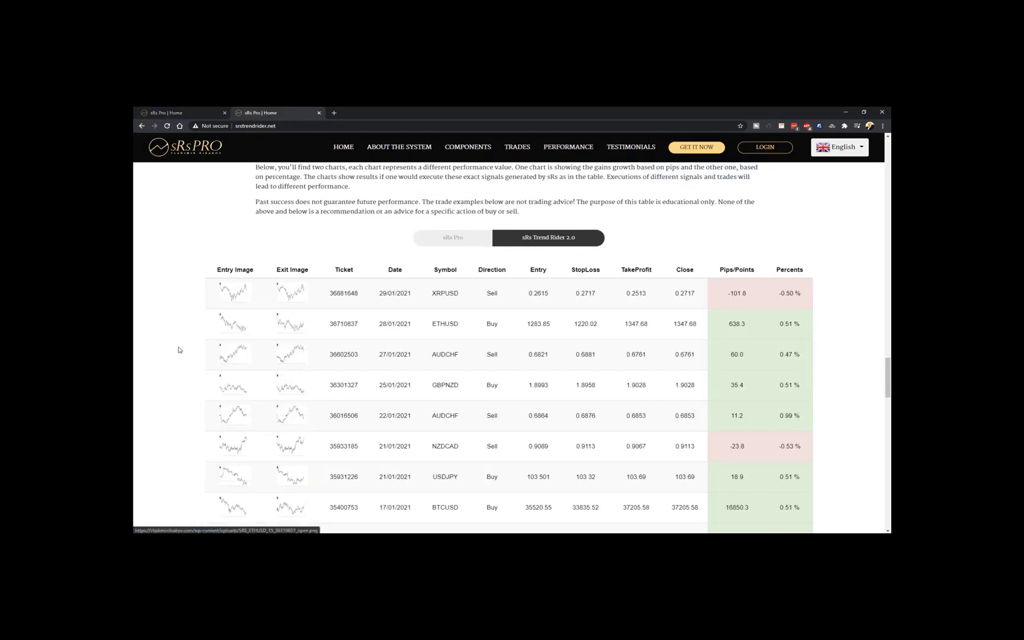
pyautogui.scroll(-3)
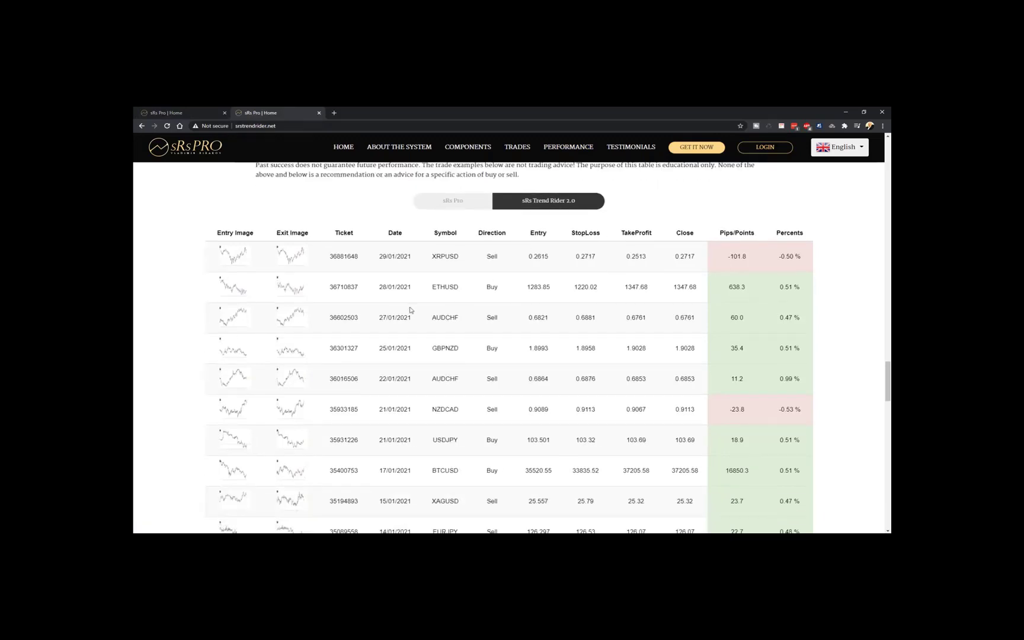
pyautogui.moveTo(378, 350)
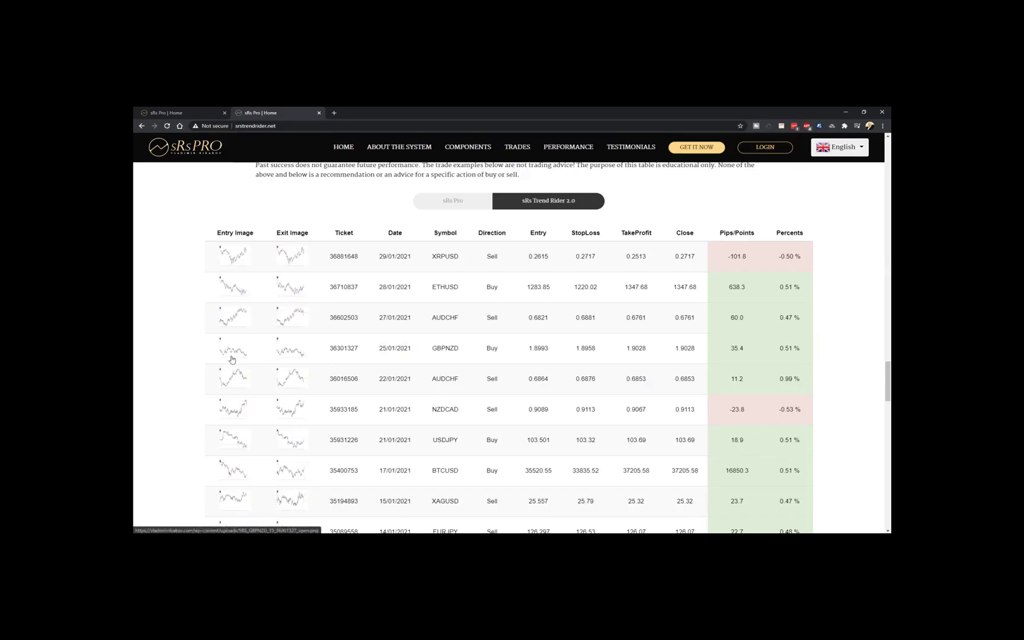
# Open the GBPNZD entry chart, draw horizontal support lines, then view its exit chart.
pyautogui.click(233, 348)
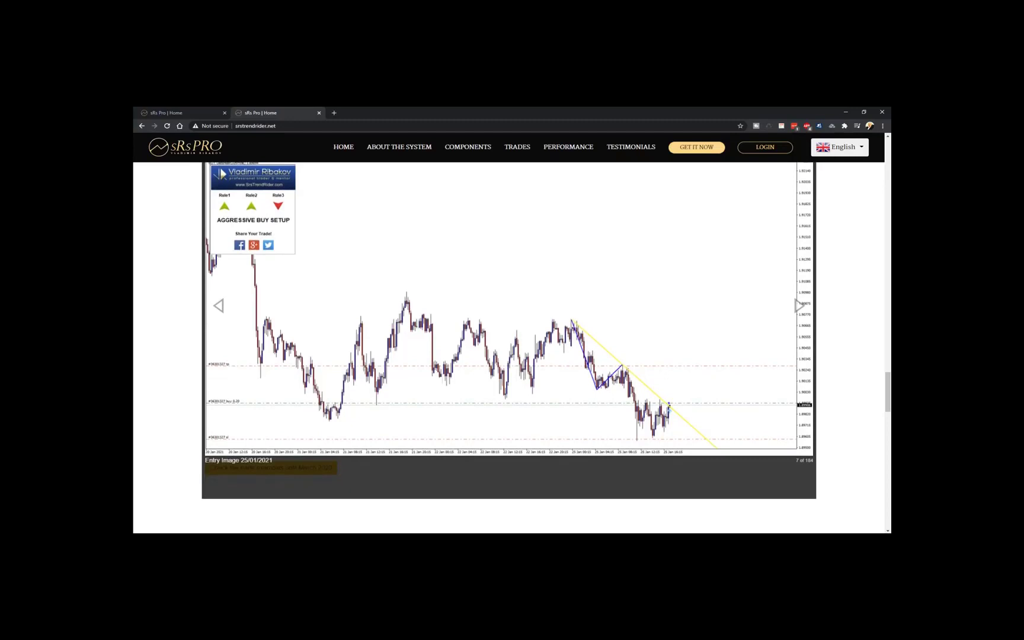
pyautogui.moveTo(737, 401)
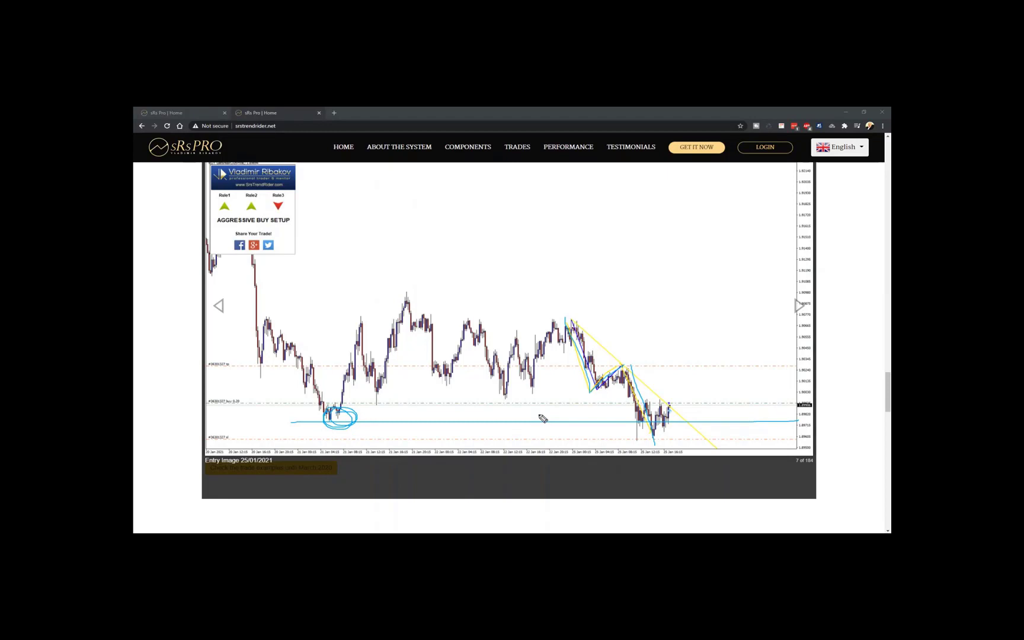
pyautogui.moveTo(439, 344)
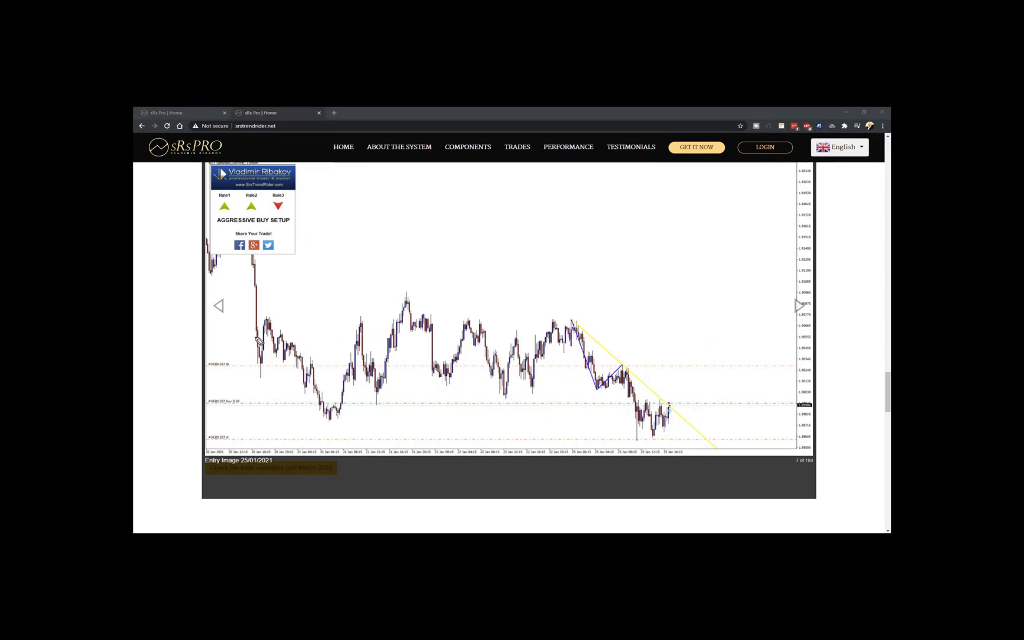
pyautogui.moveTo(261, 338); pyautogui.dragTo(627, 337)
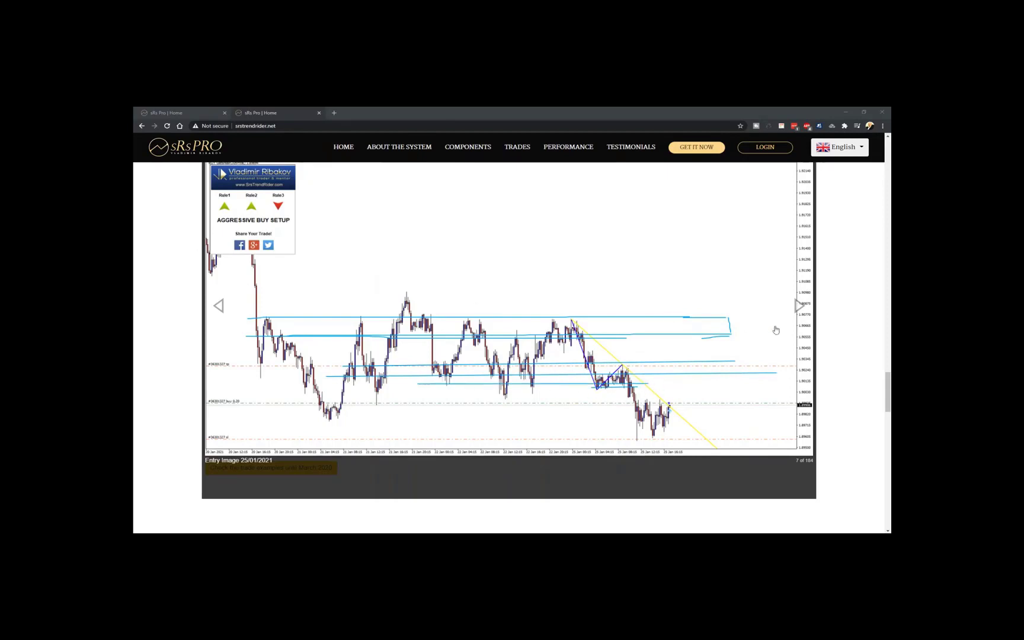
pyautogui.click(797, 305)
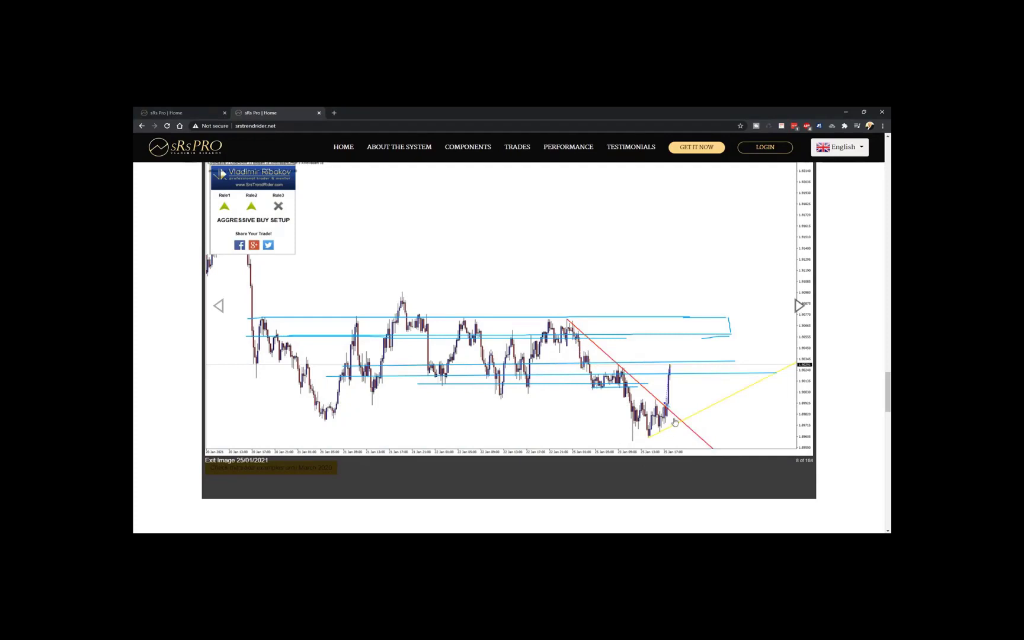
pyautogui.moveTo(685, 425)
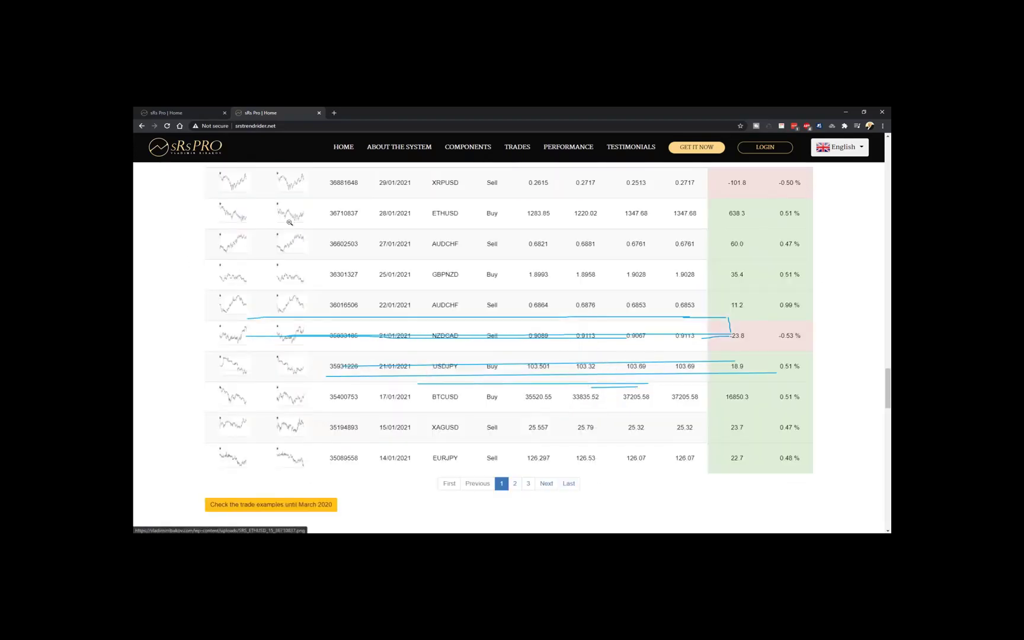
# Clear the drawn strokes and open the XRPUSD 29/01/2021 entry chart.
pyautogui.click(289, 212)
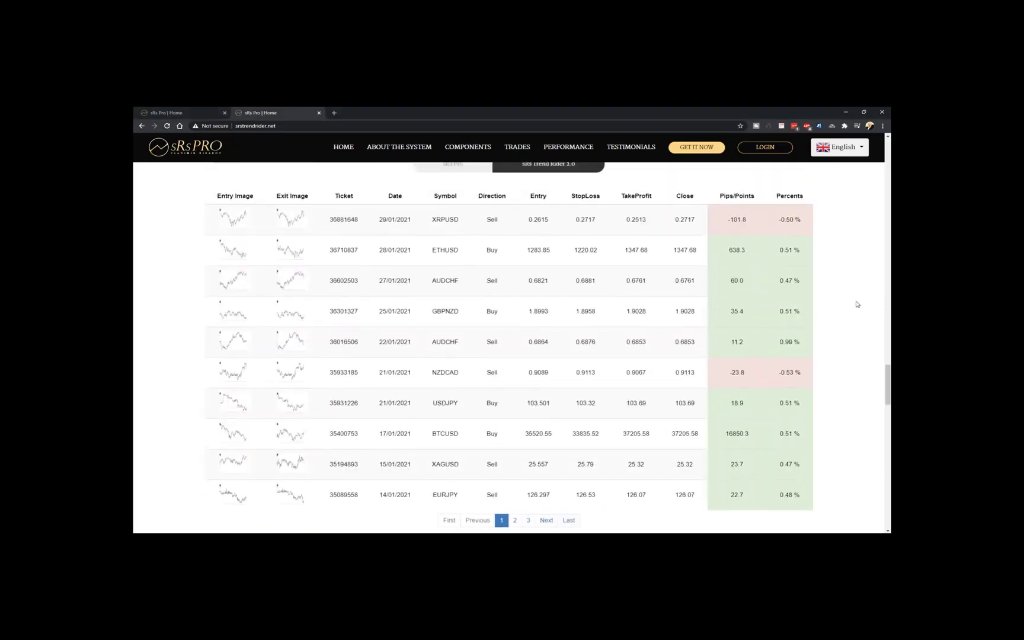
pyautogui.click(234, 219)
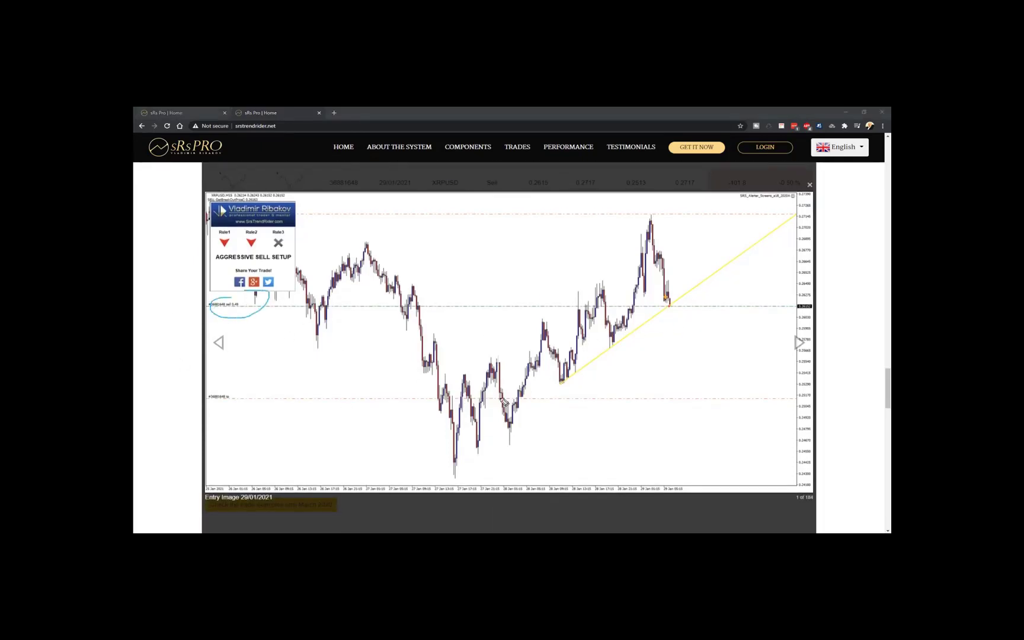
pyautogui.moveTo(591, 284)
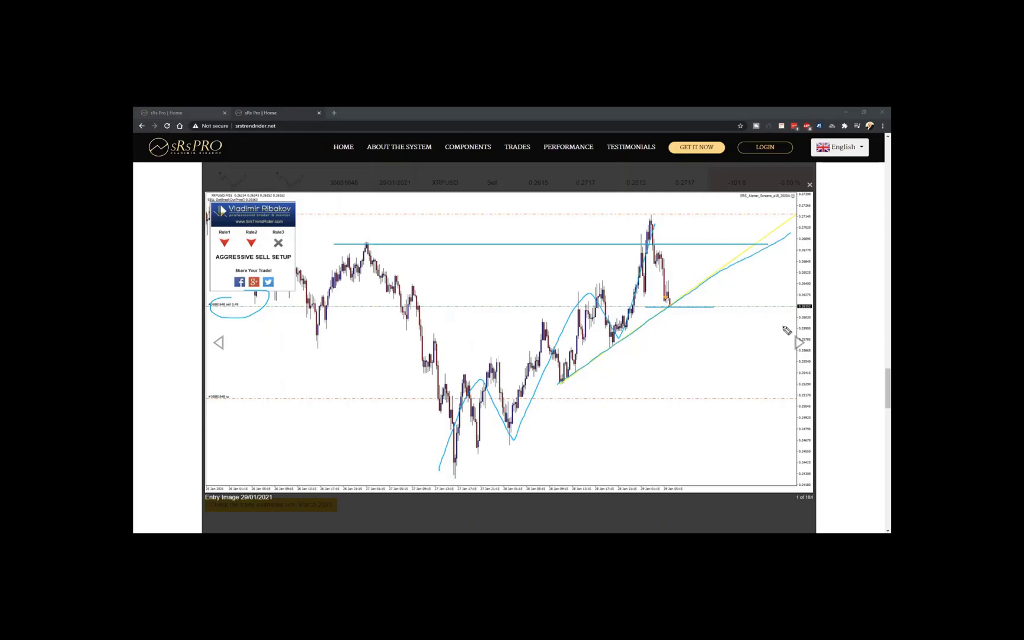
# View the XRPUSD exit chart, then draw a swing line on the ETHUSD entry chart.
pyautogui.click(797, 342)
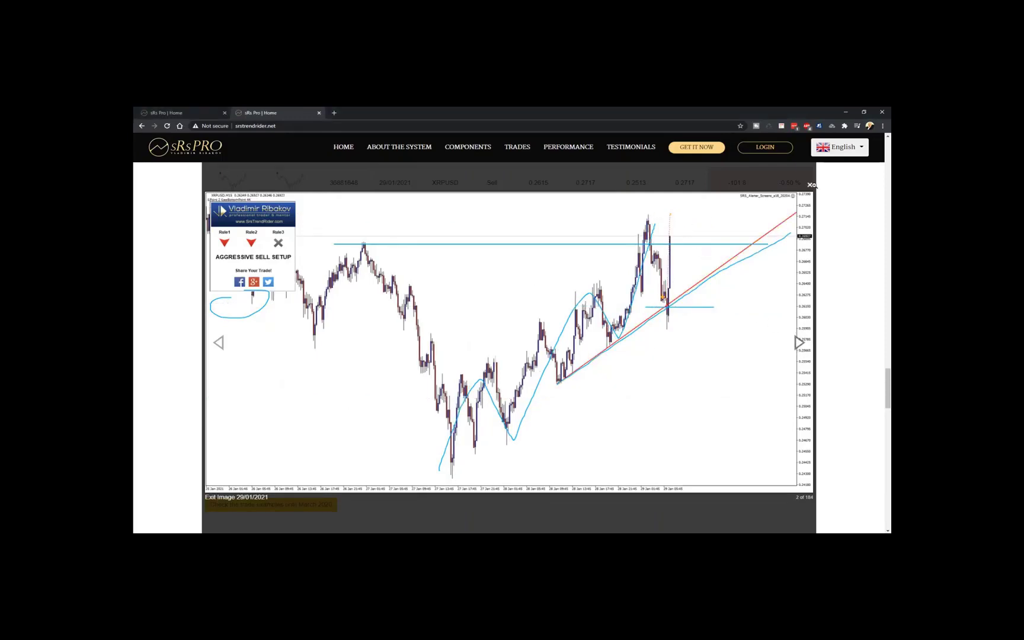
pyautogui.click(809, 185)
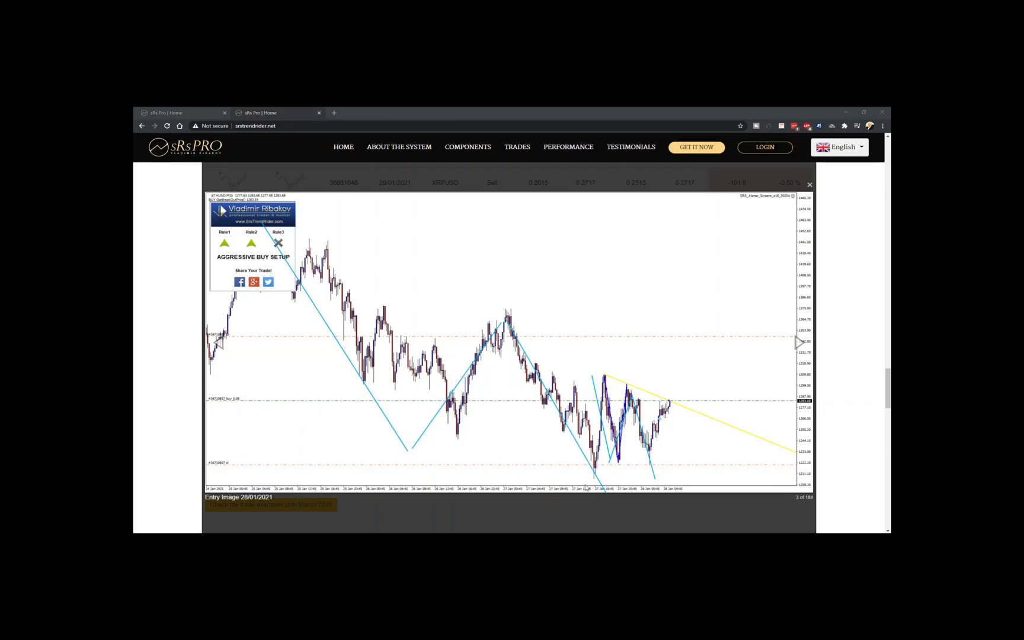
pyautogui.moveTo(294, 227); pyautogui.dragTo(790, 417)
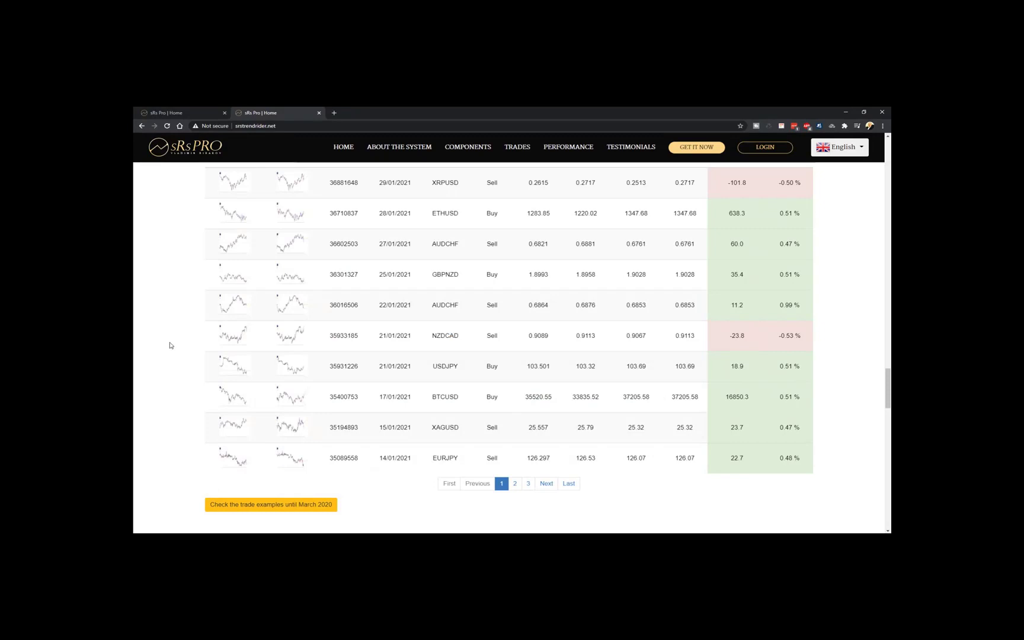
pyautogui.moveTo(168, 346)
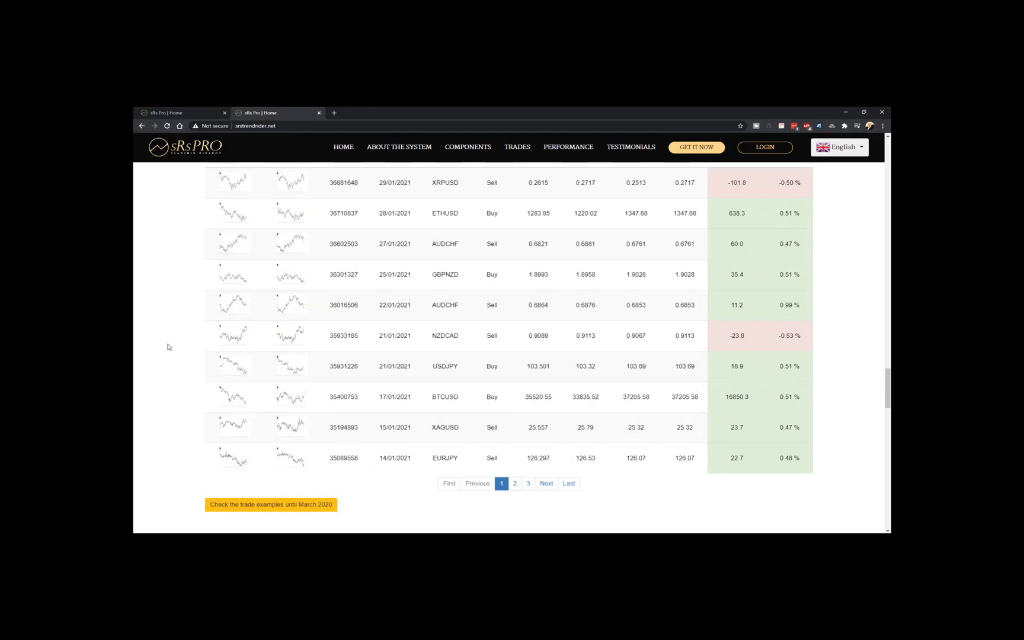
pyautogui.moveTo(445, 352)
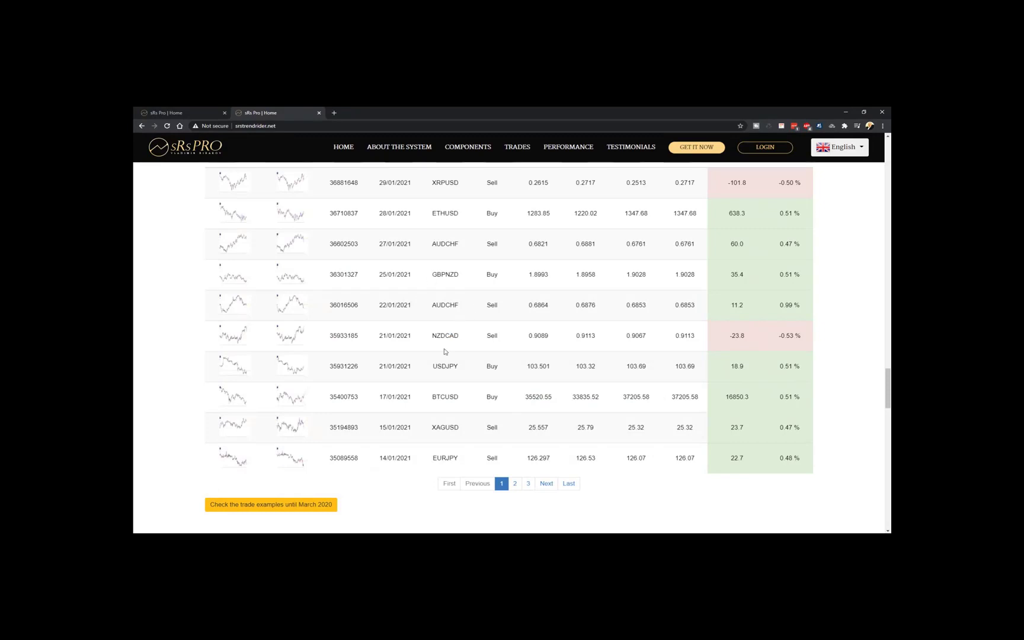